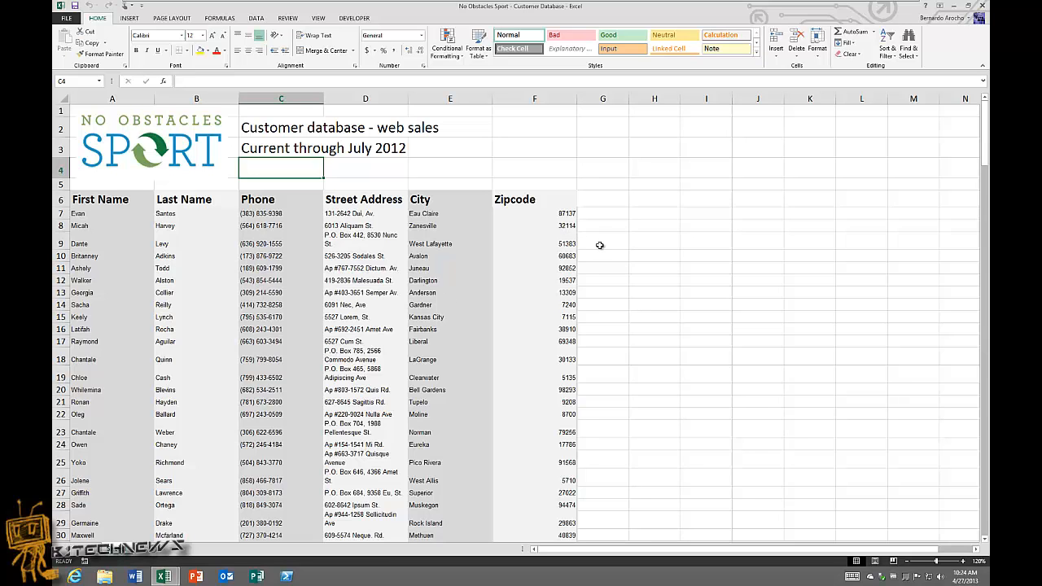
Add the heading 'Login' in the empty column beside Zipcode
scroll("down", 3)
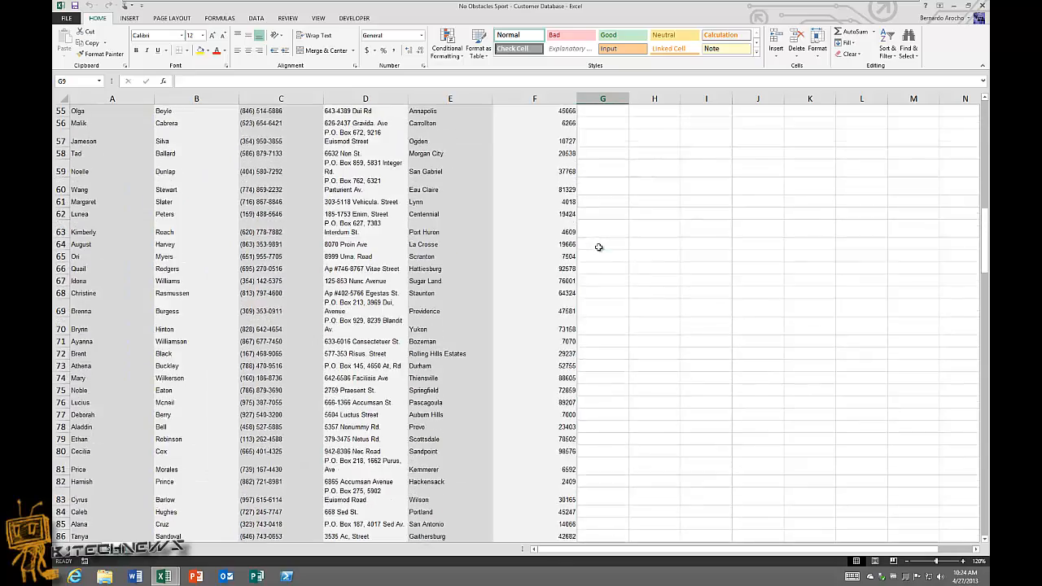
scroll("down", 3)
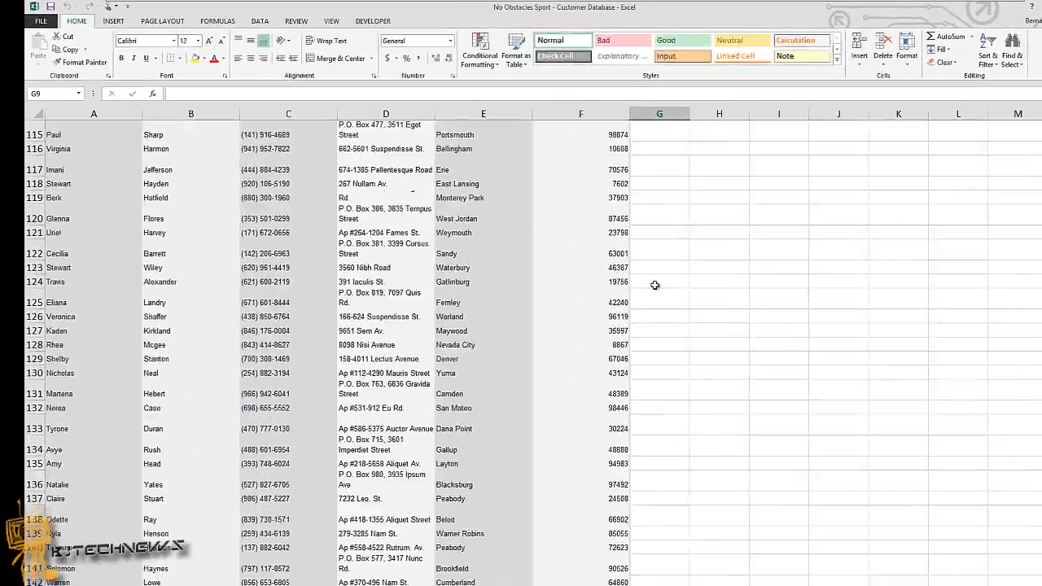
scroll("up", 3)
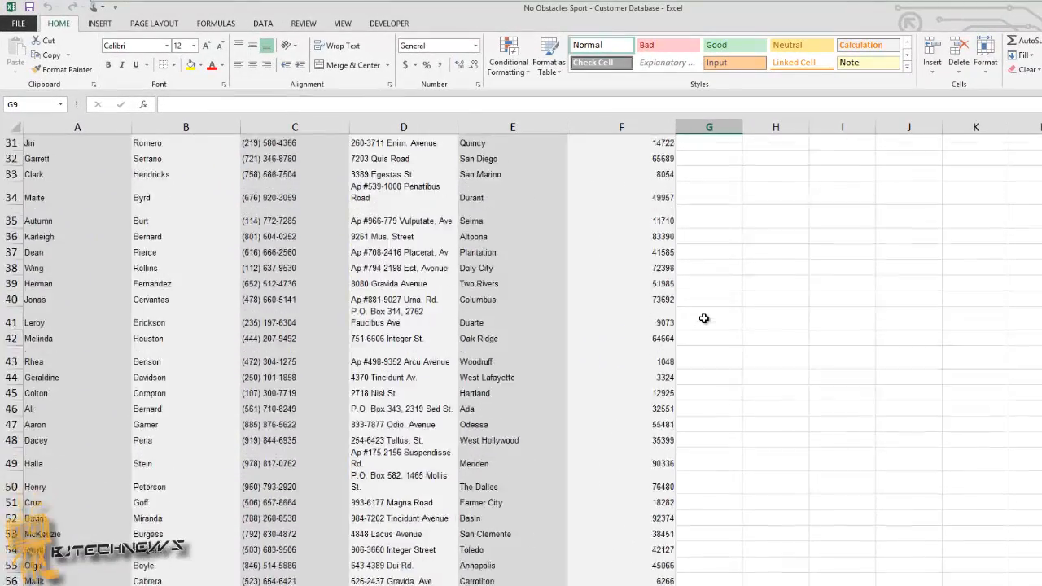
scroll("up", 3)
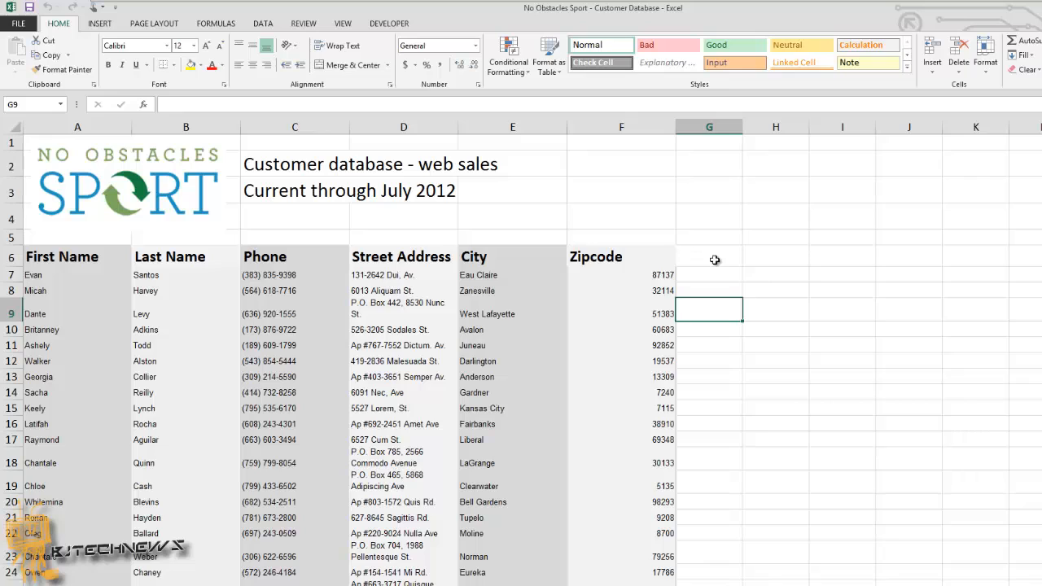
left_click(708, 256)
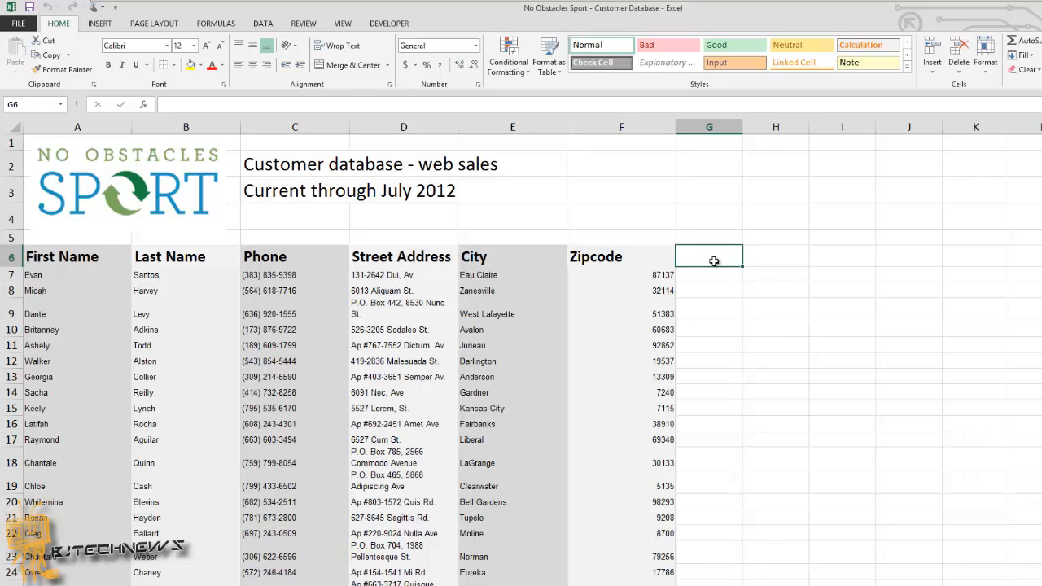
type("Login")
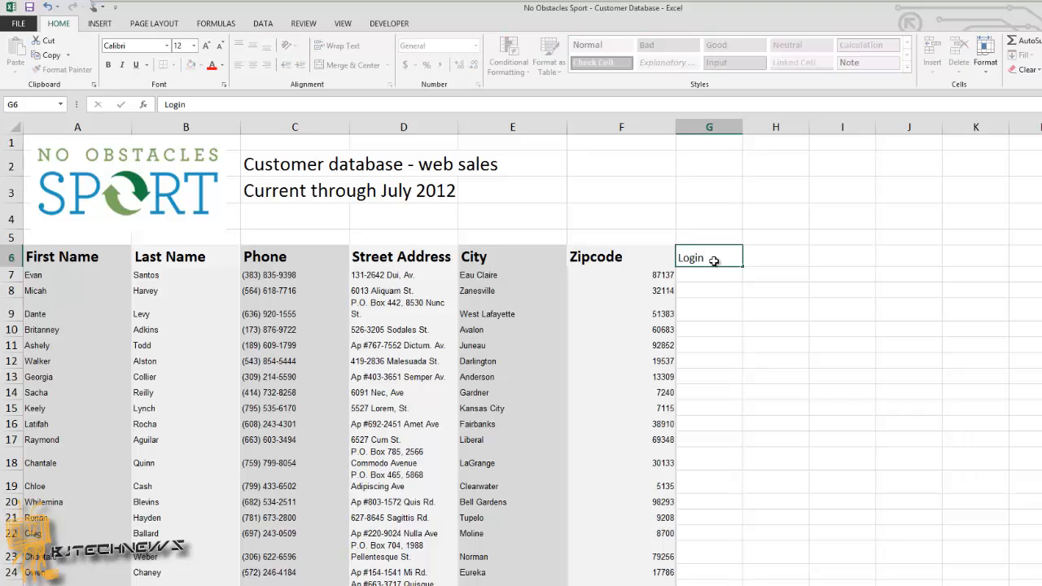
key("Return")
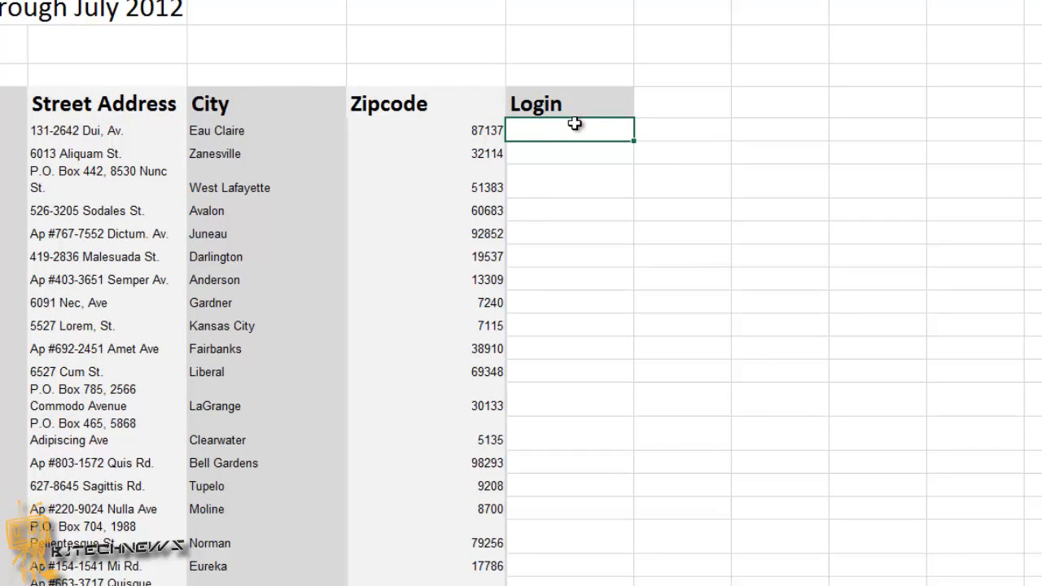
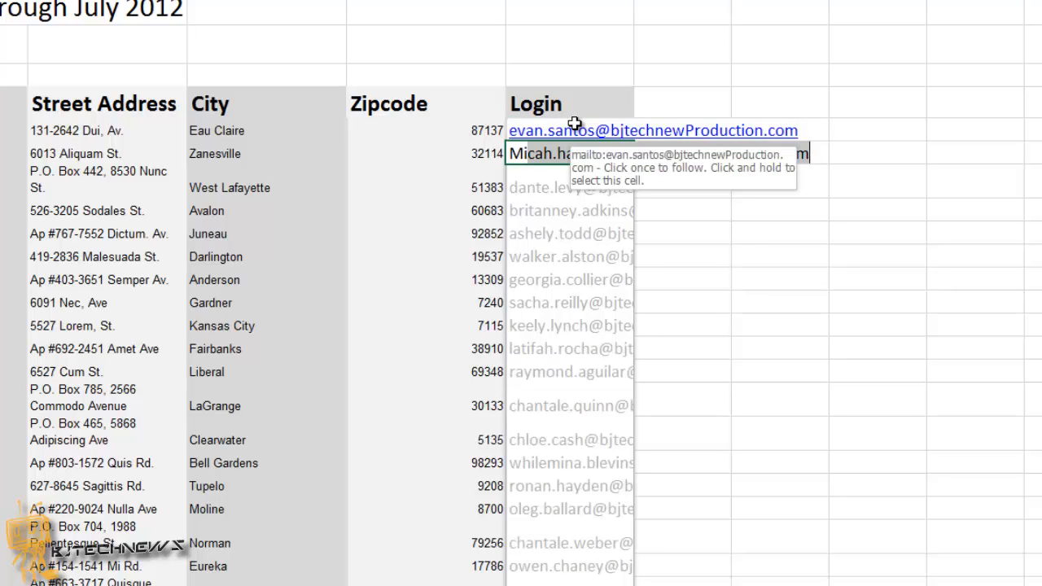
mouse_move(856, 239)
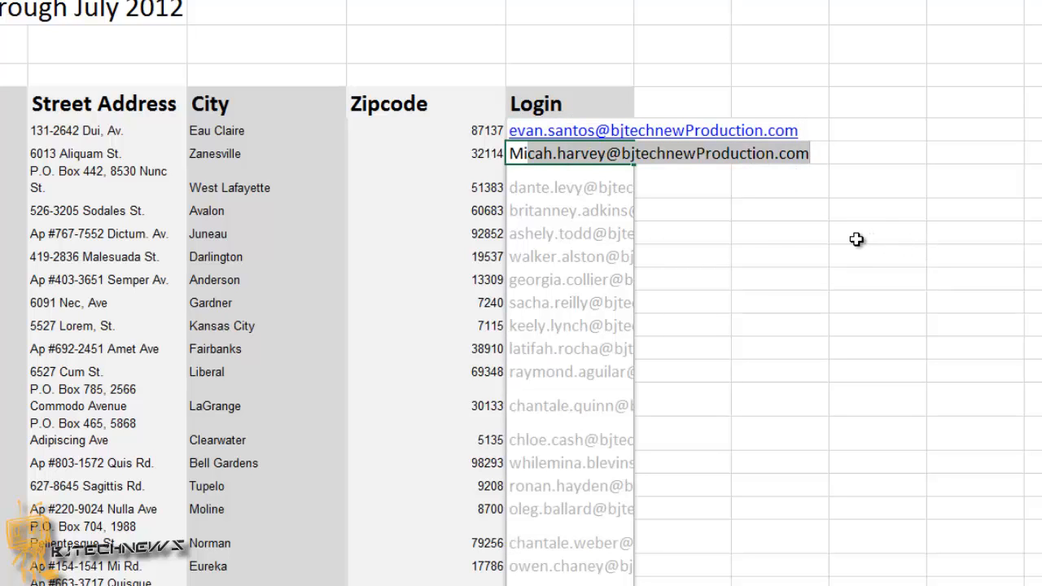
mouse_move(621, 181)
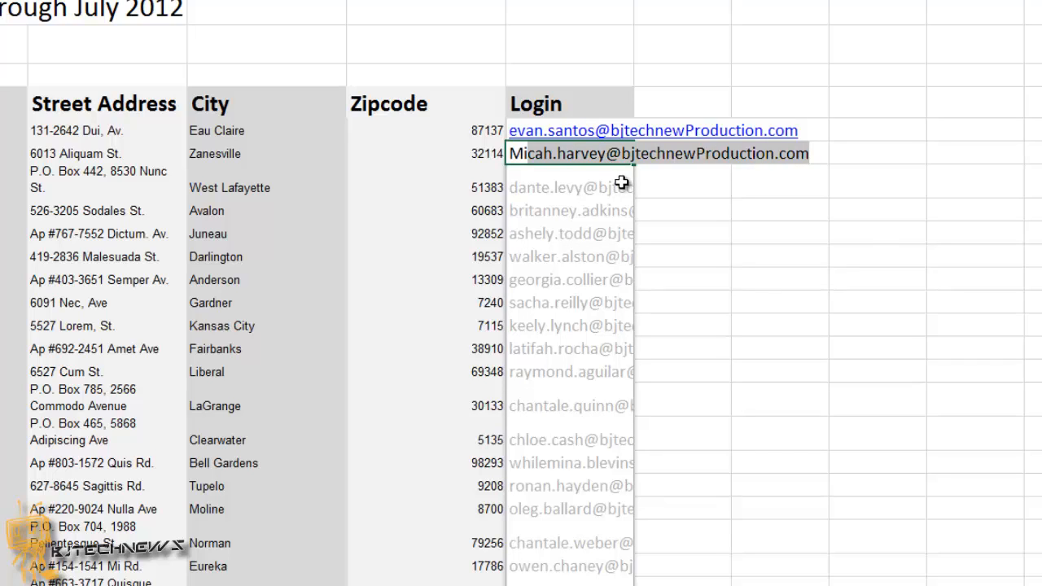
mouse_move(626, 205)
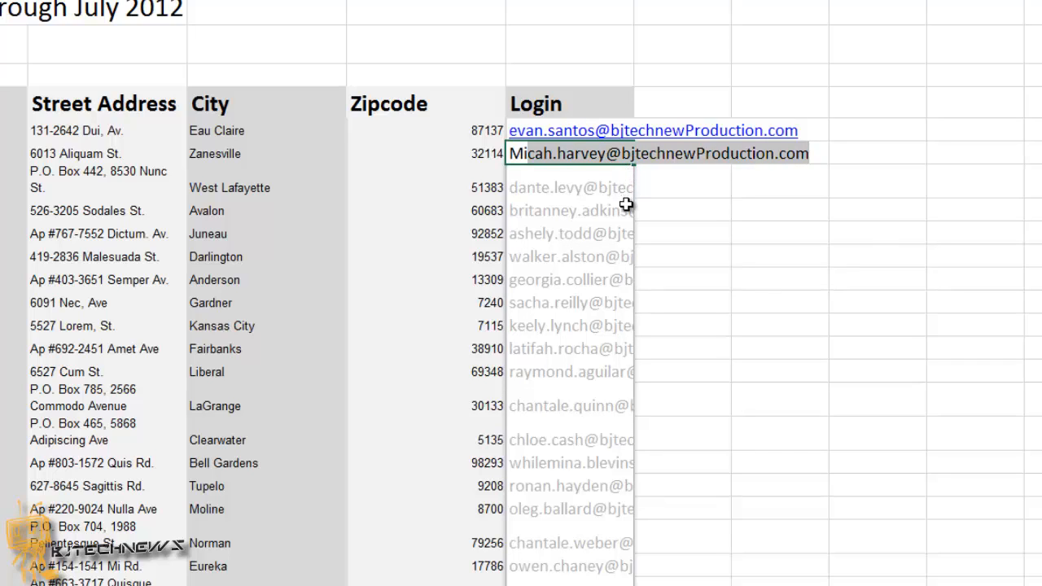
mouse_move(615, 279)
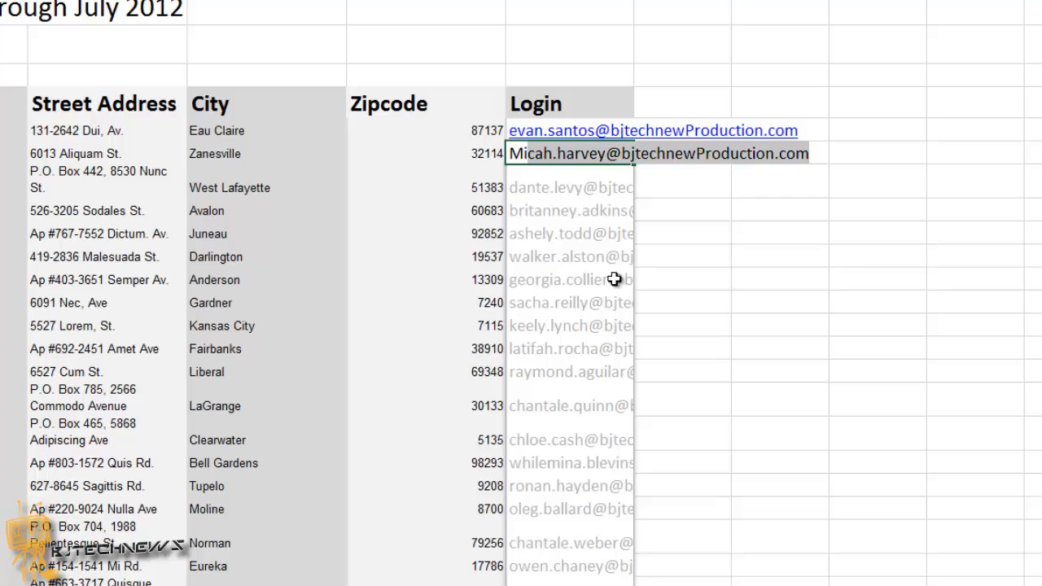
mouse_move(611, 323)
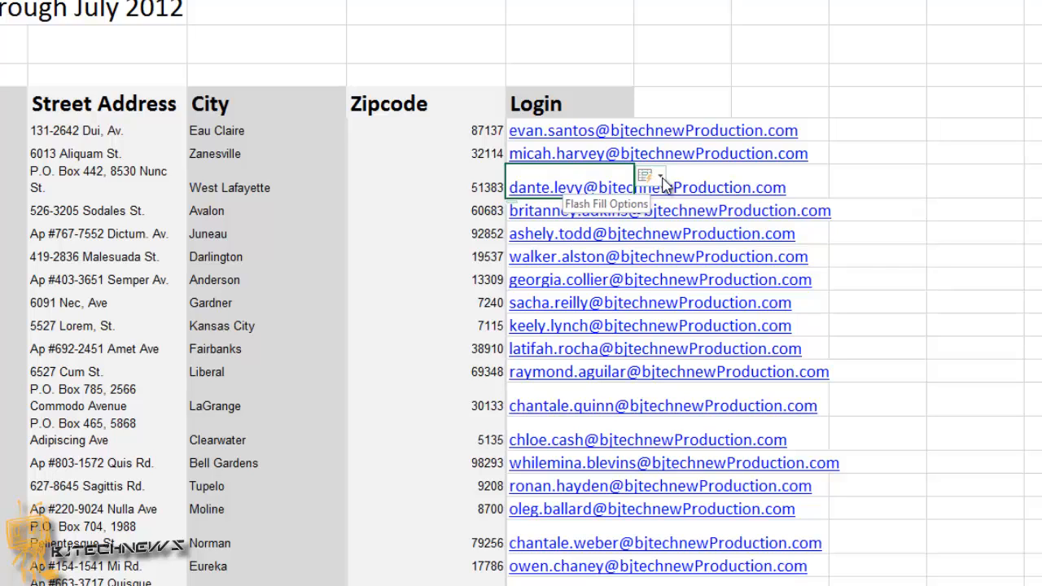
Open the Flash Fill Options beside the filled Login cells
left_click(650, 175)
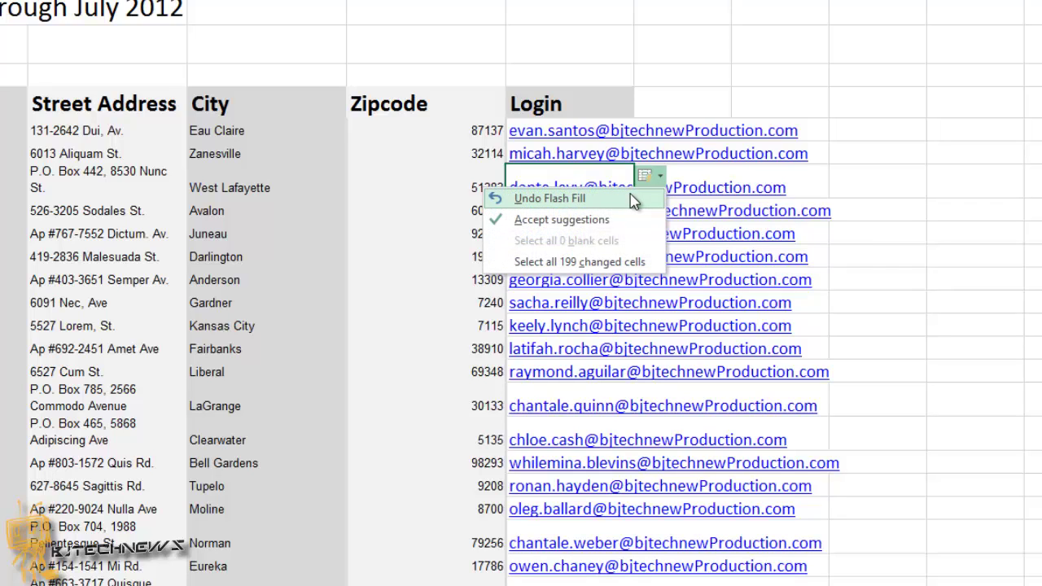
mouse_move(626, 220)
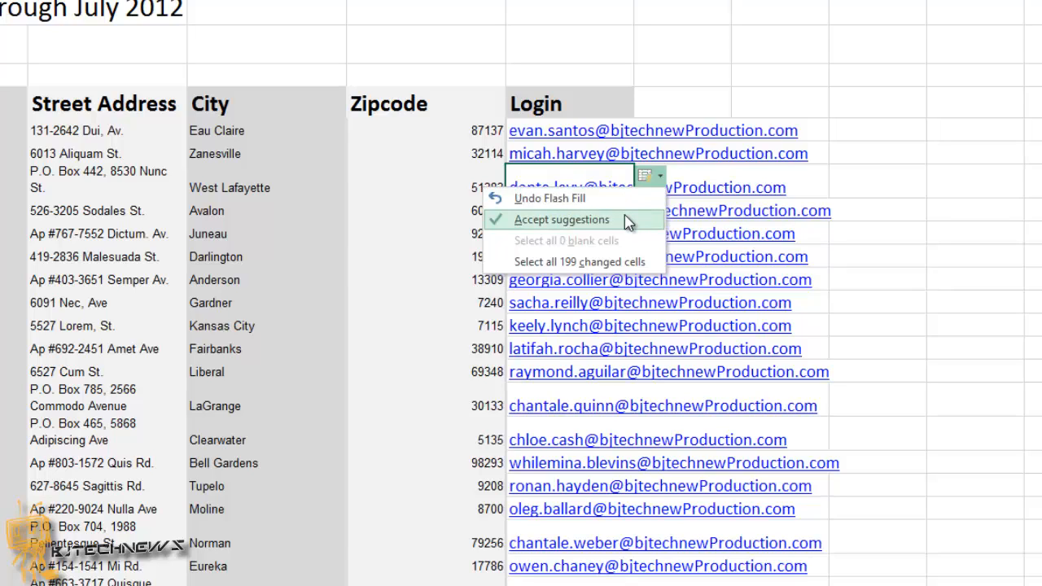
mouse_move(618, 273)
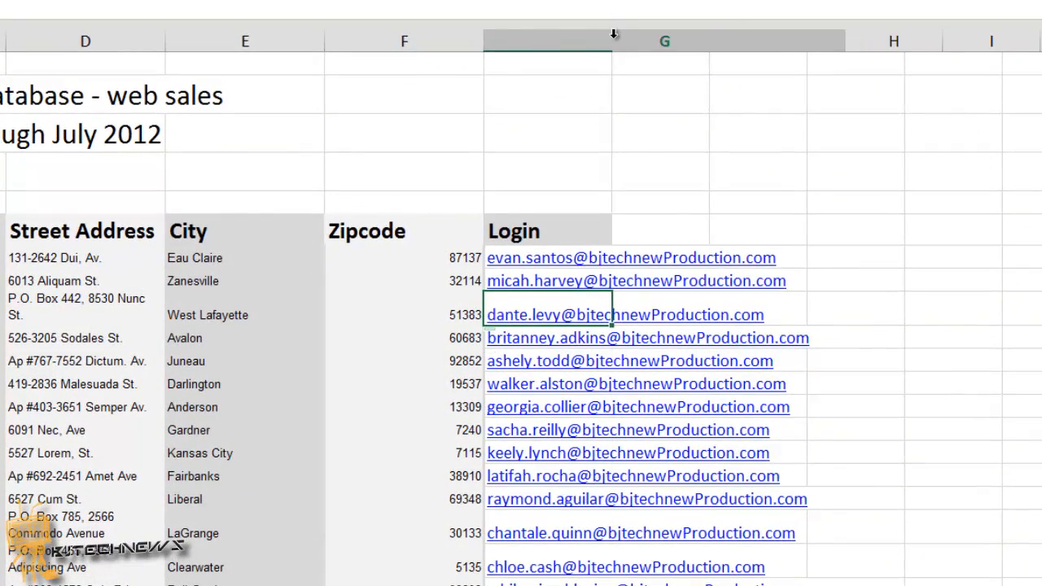
left_click(664, 41)
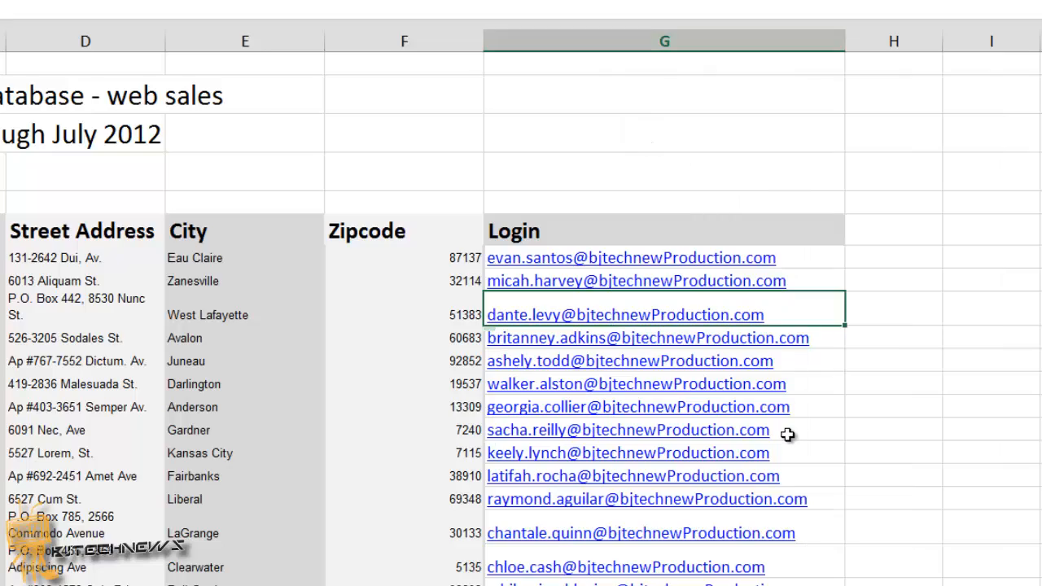
scroll("down", 3)
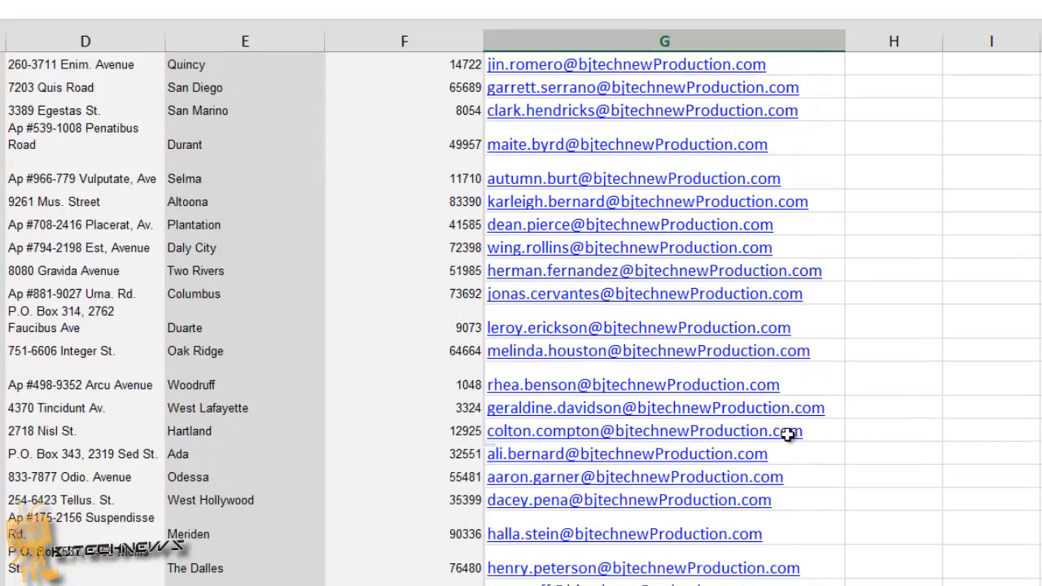
mouse_move(788, 433)
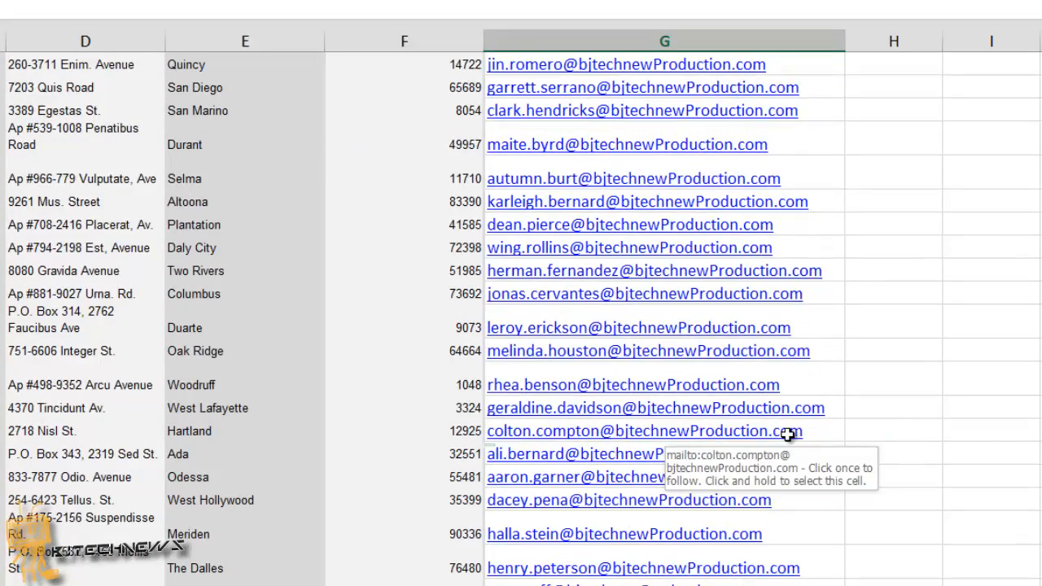
scroll("up", 3)
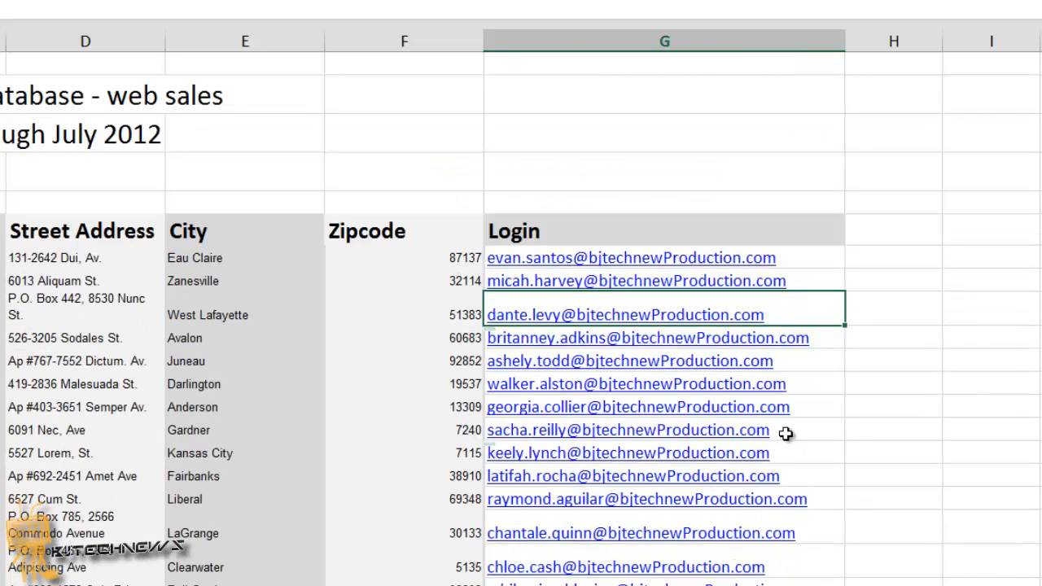
mouse_move(567, 268)
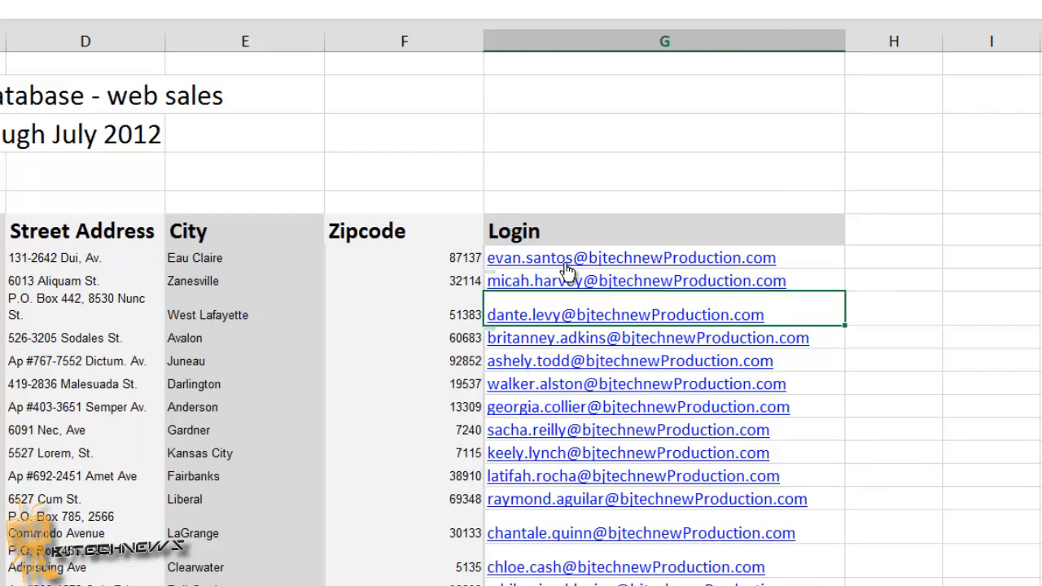
mouse_move(561, 265)
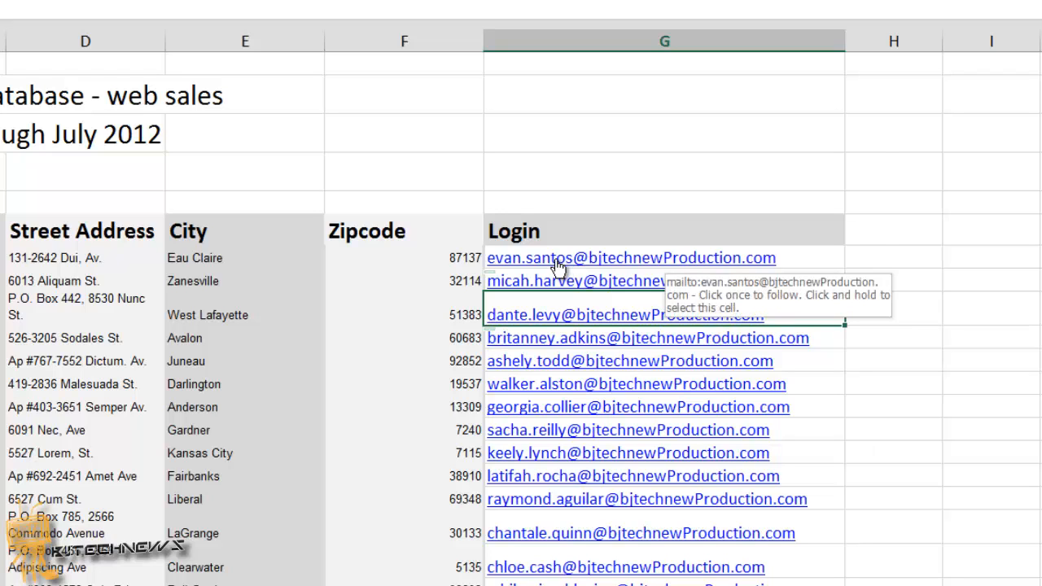
left_click(893, 230)
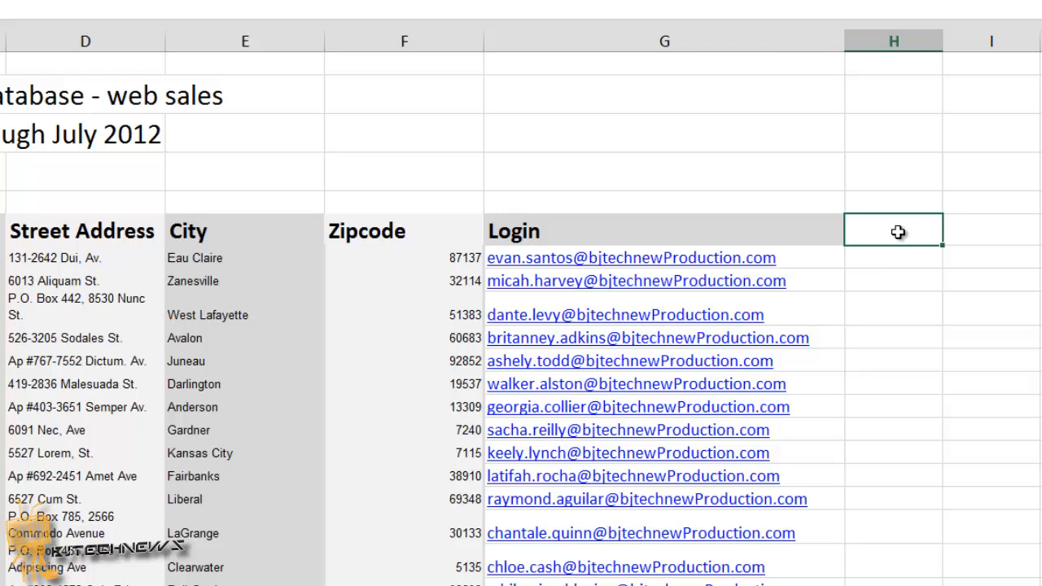
Add 'First' and 'Last' headings in the columns beside Login
type("F")
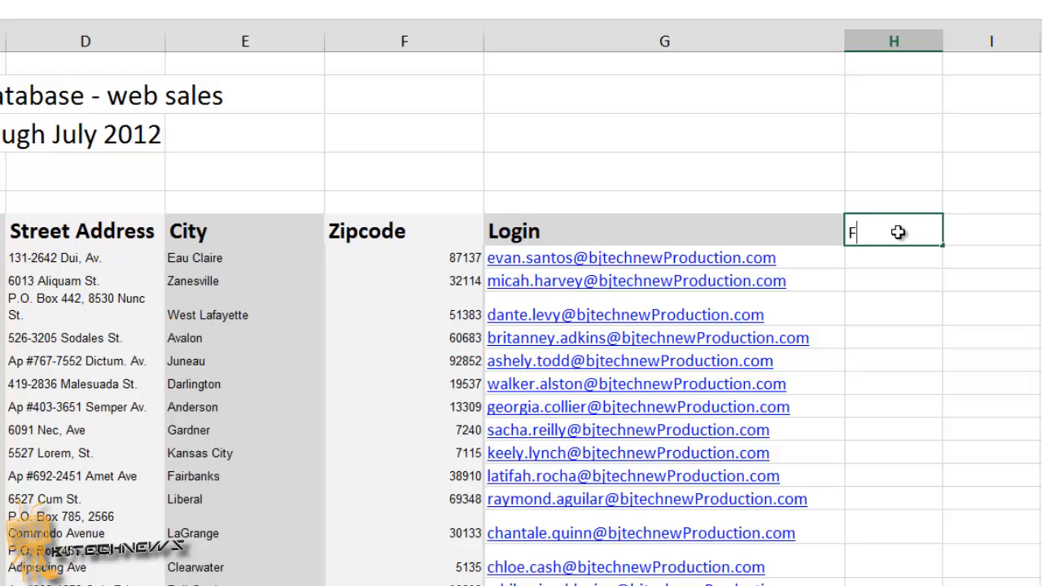
type("irst")
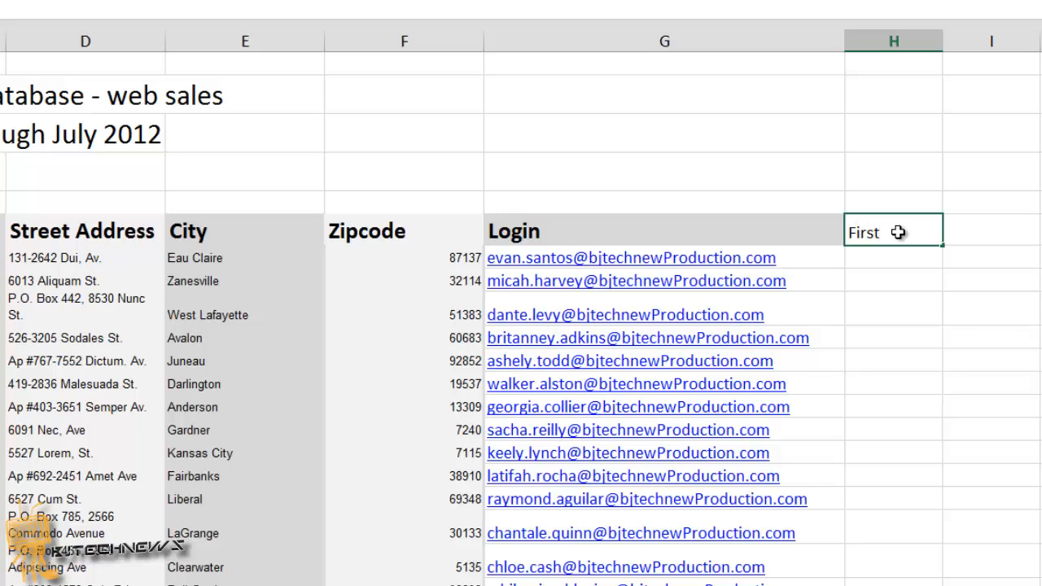
left_click(990, 231)
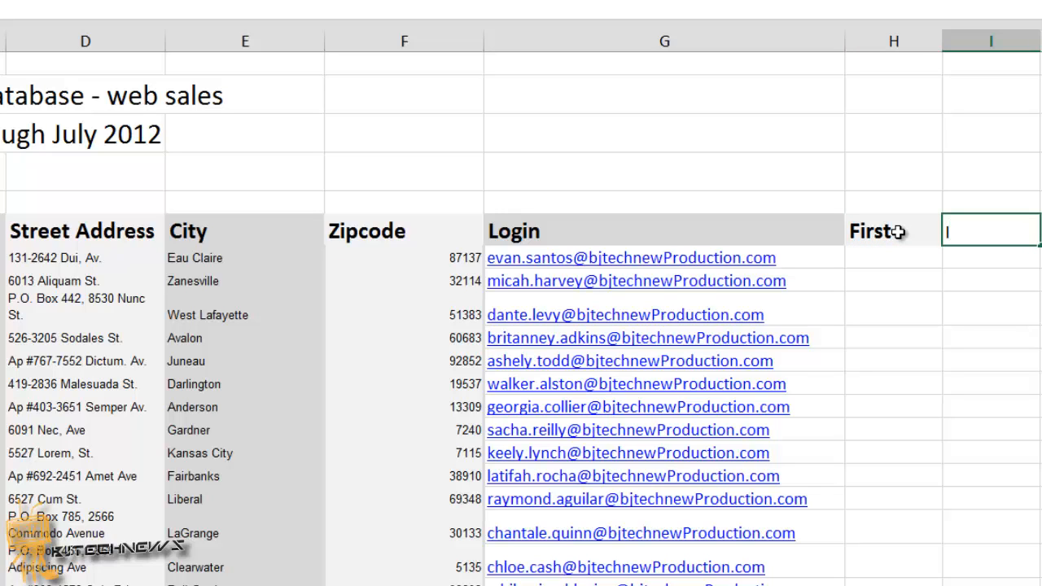
type("Last")
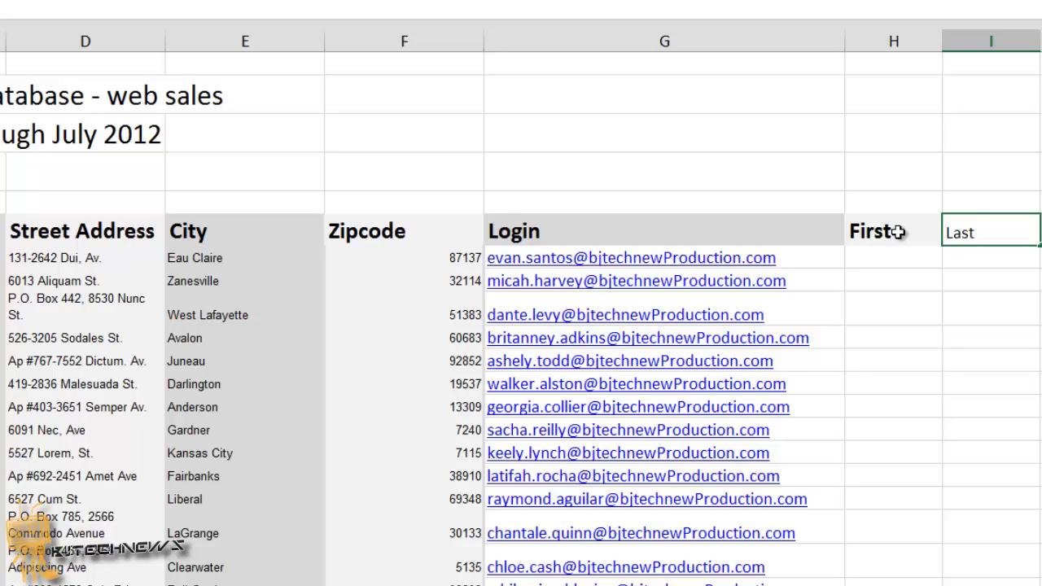
Enter 'Evan' under First and accept Flash Fill's suggested first names
left_click(893, 256)
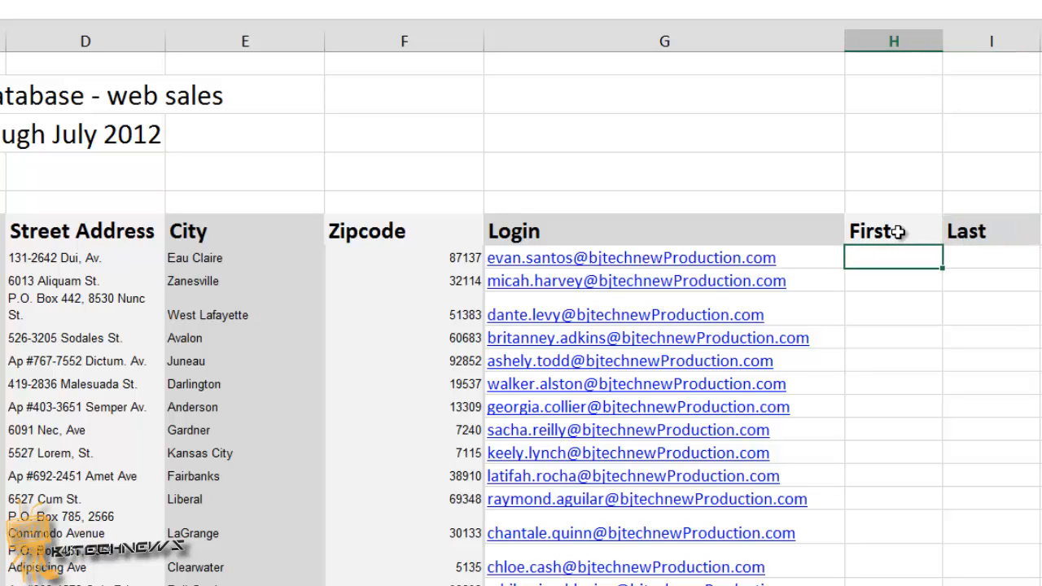
type("Evan")
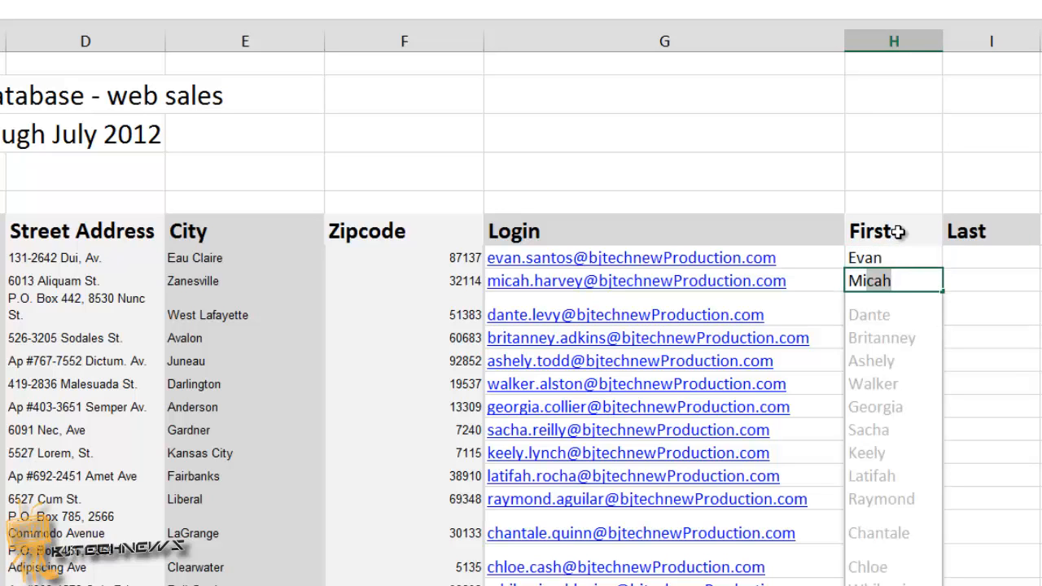
mouse_move(898, 320)
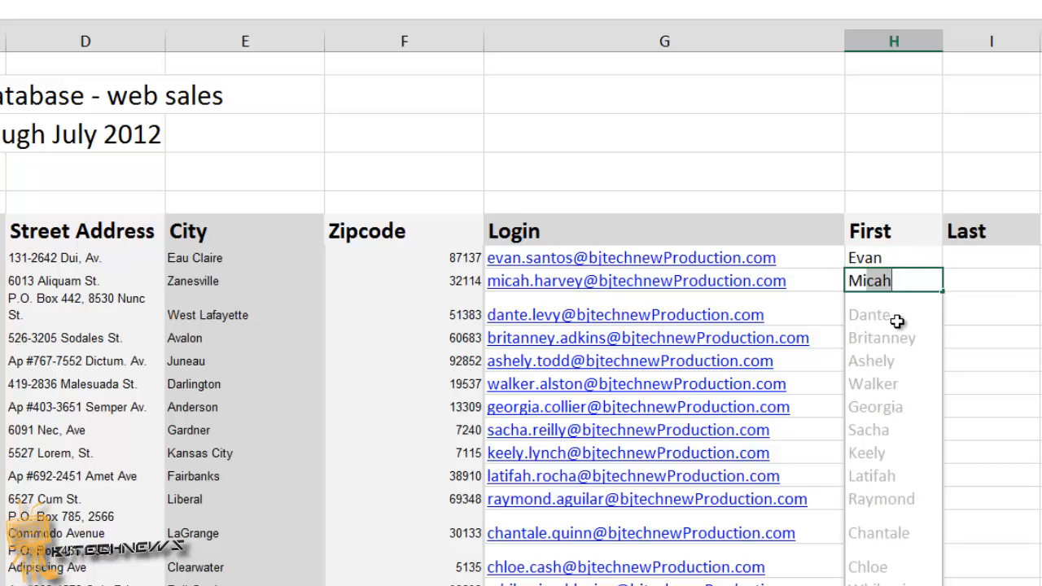
mouse_move(898, 400)
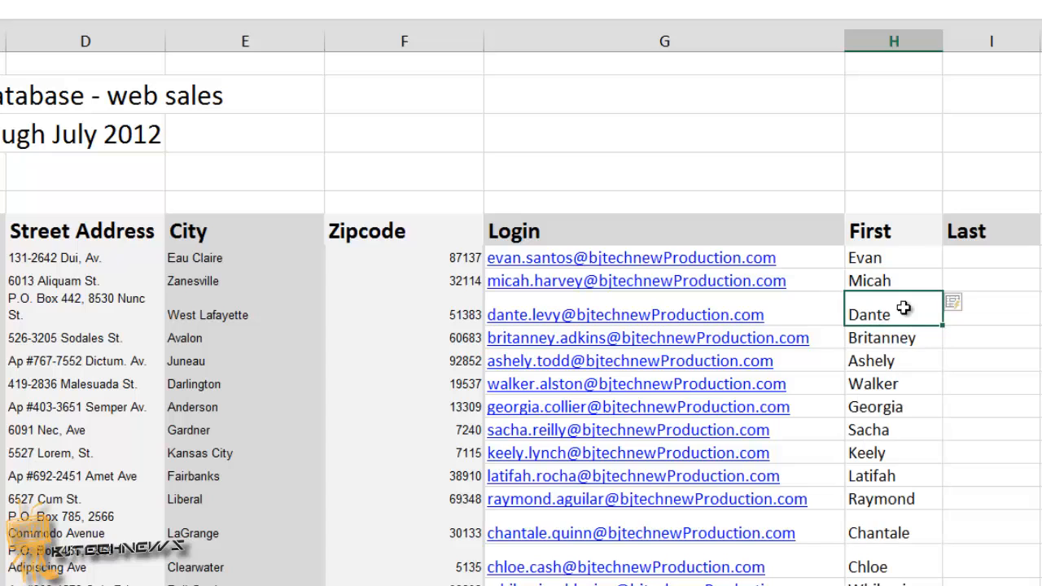
left_click(958, 303)
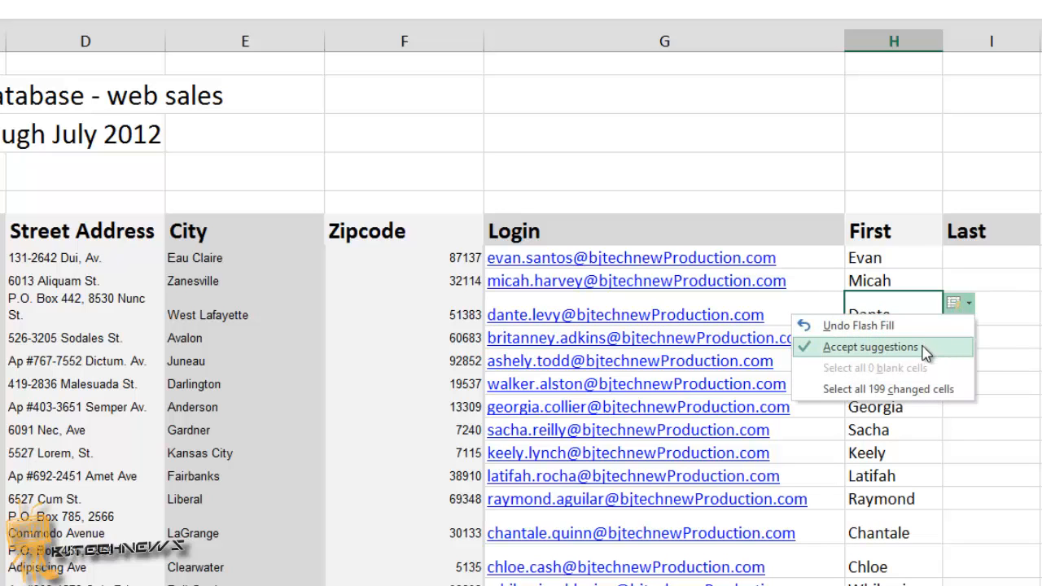
left_click(870, 347)
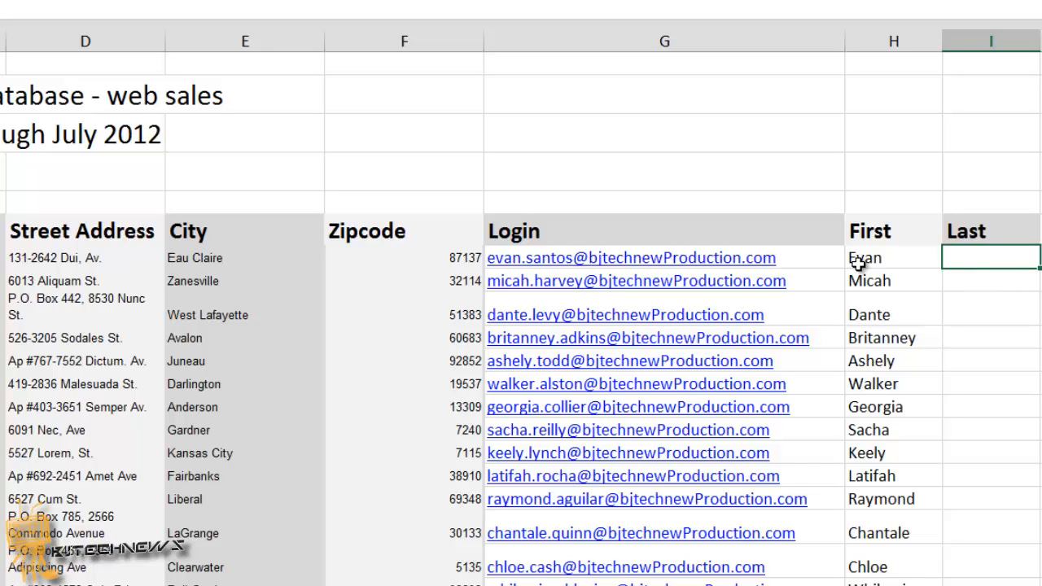
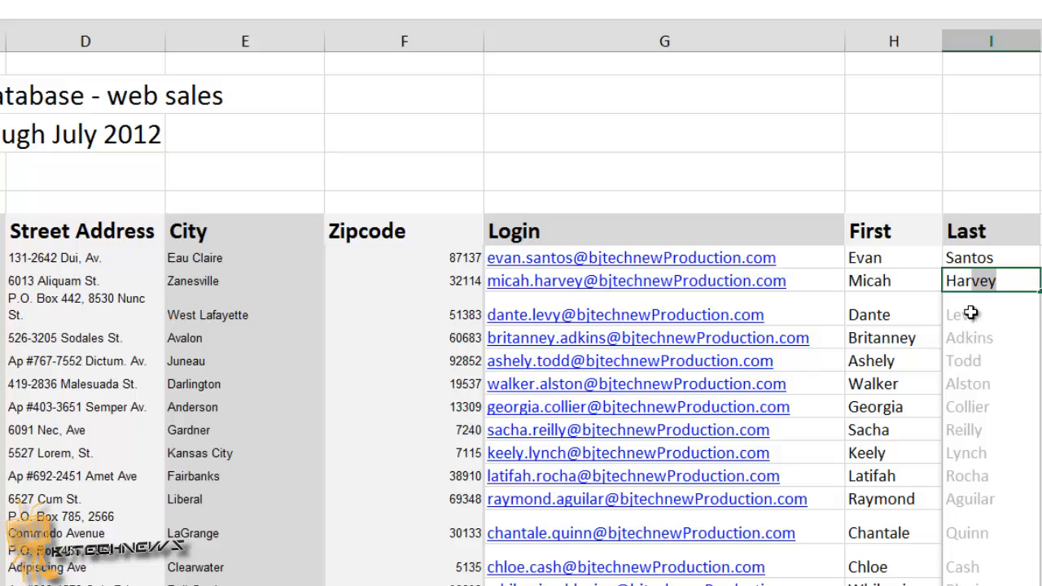
Enter 'Santos' and 'Harvey' under Last and accept Flash Fill's suggested surnames
left_click(990, 315)
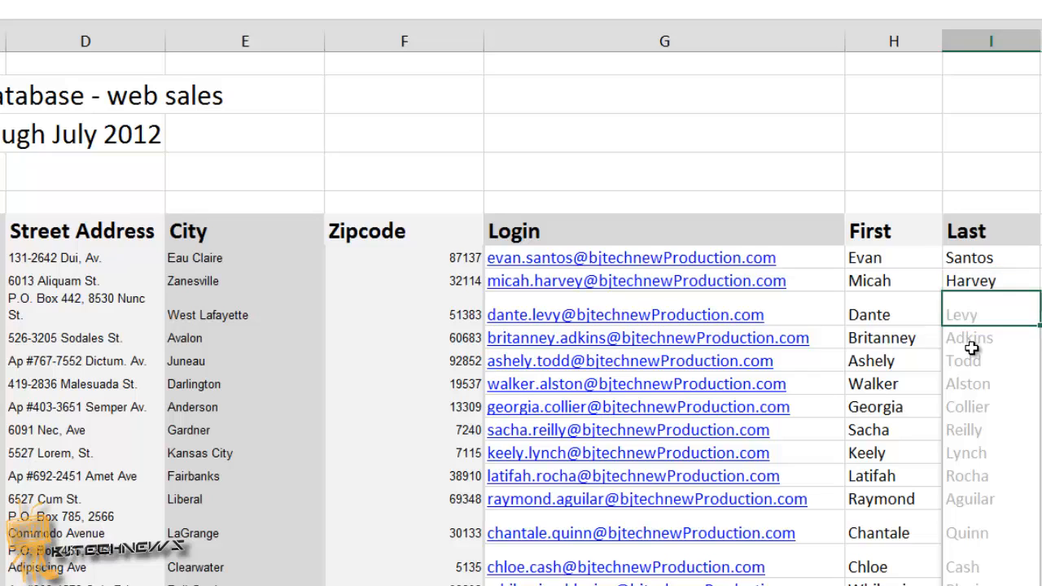
left_click(895, 272)
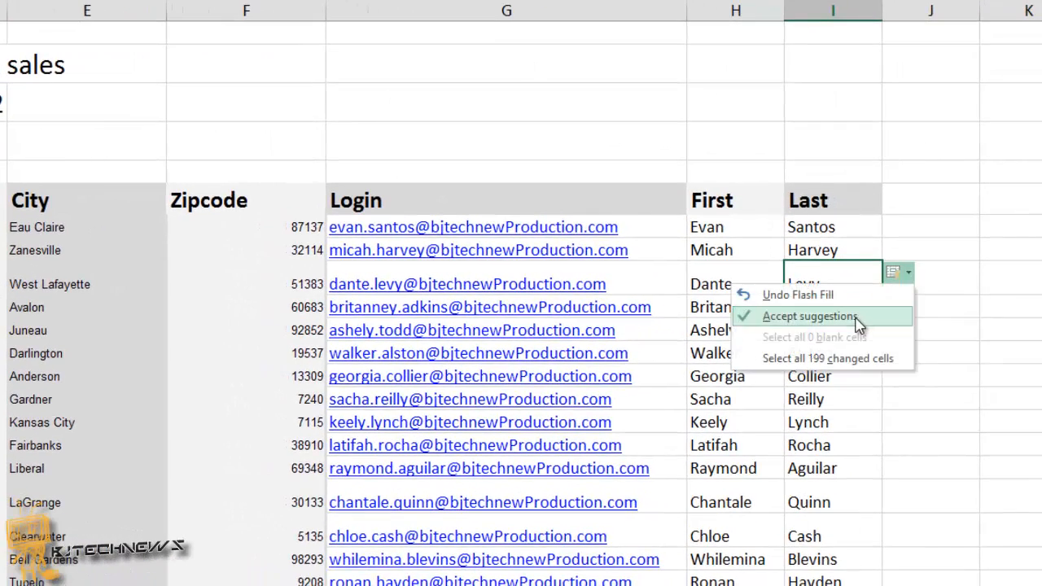
left_click(809, 316)
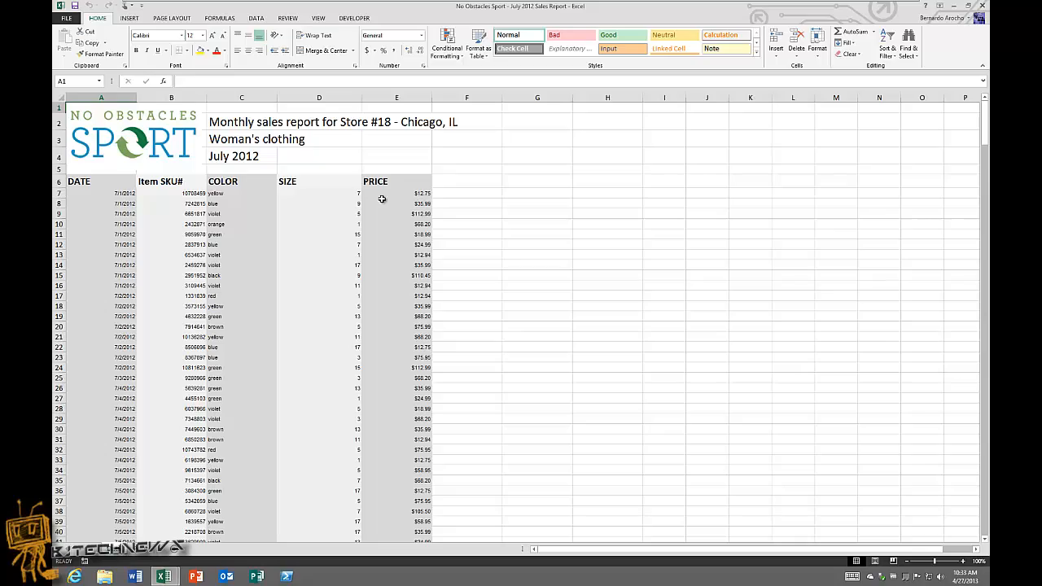
mouse_move(513, 256)
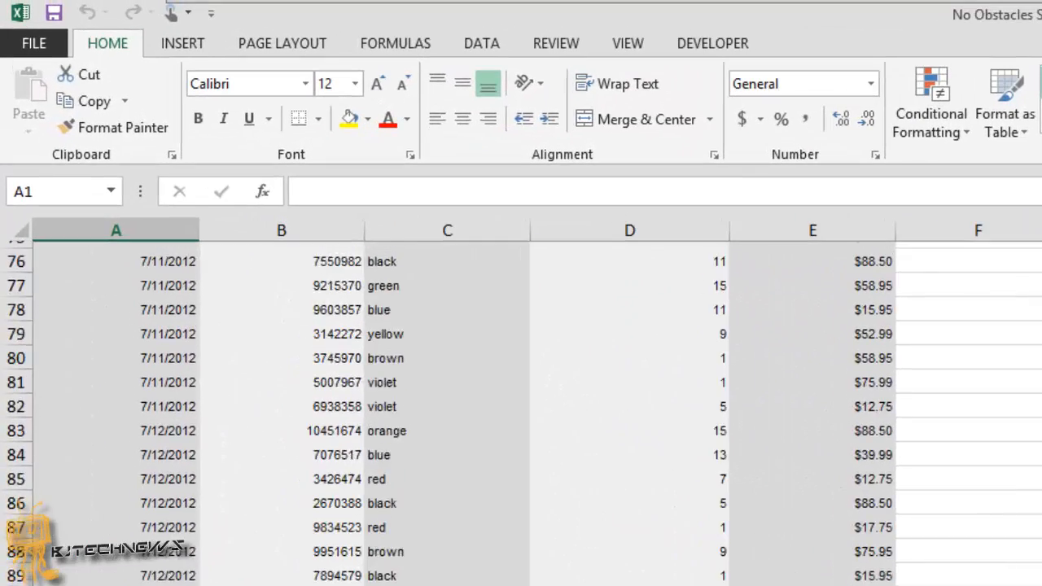
Create a PivotTable of Sum of PRICE by DATE from the July 2012 sales data
scroll("down", 3)
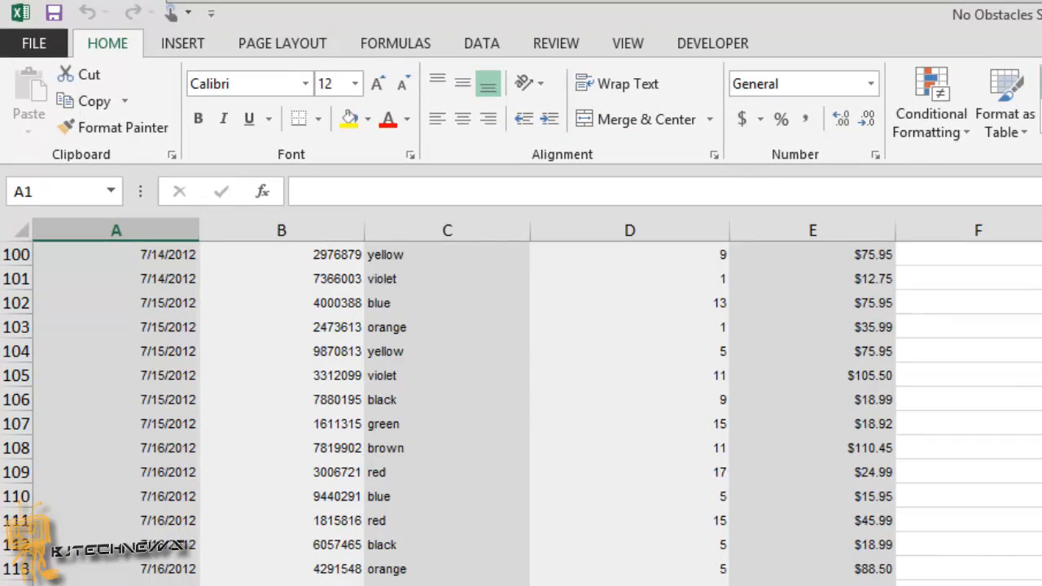
left_click(208, 569)
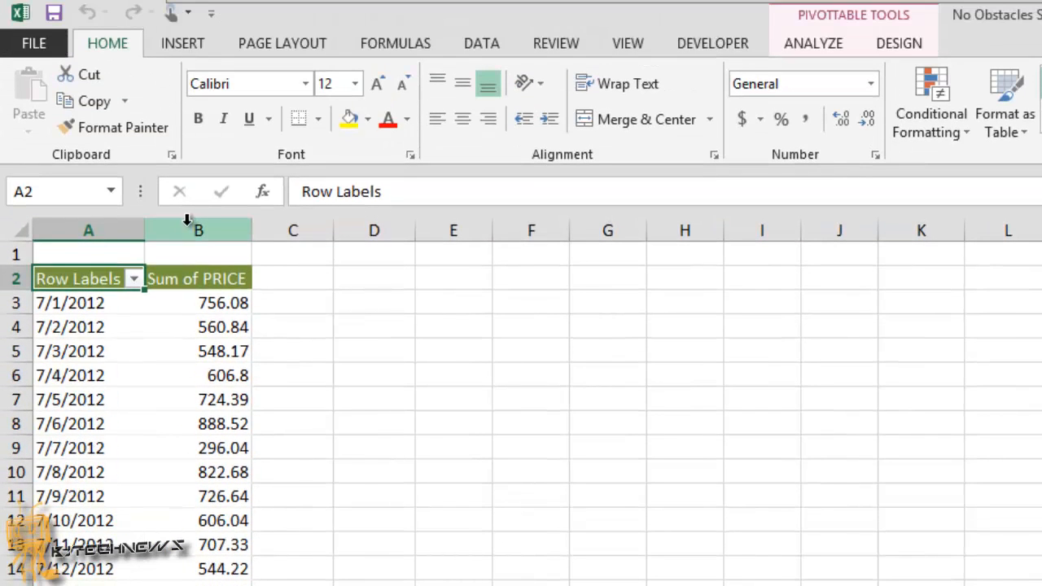
With a PivotTable cell selected, start inserting a Timeline from the Insert tab
left_click(134, 278)
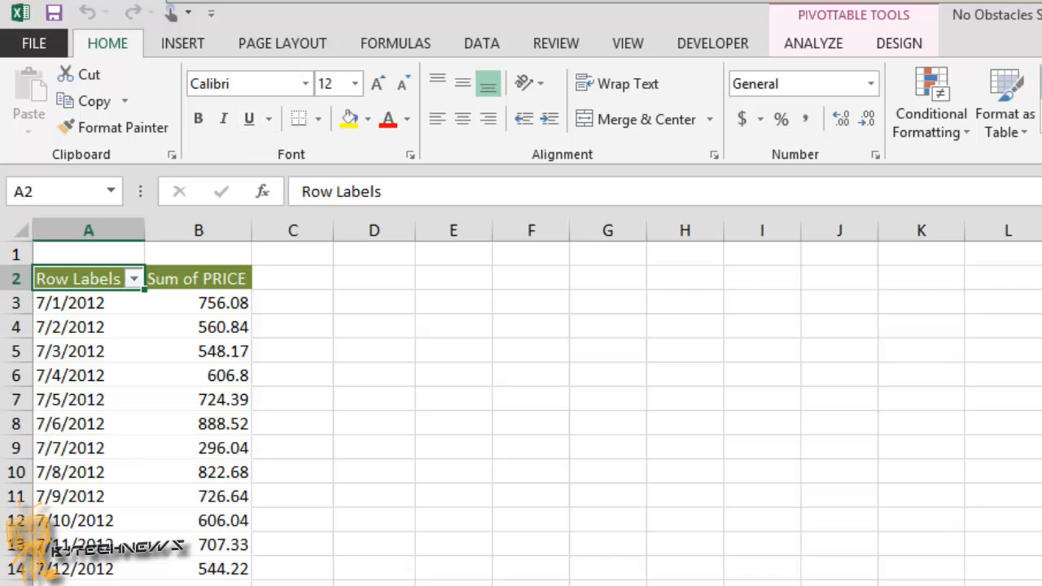
mouse_move(187, 326)
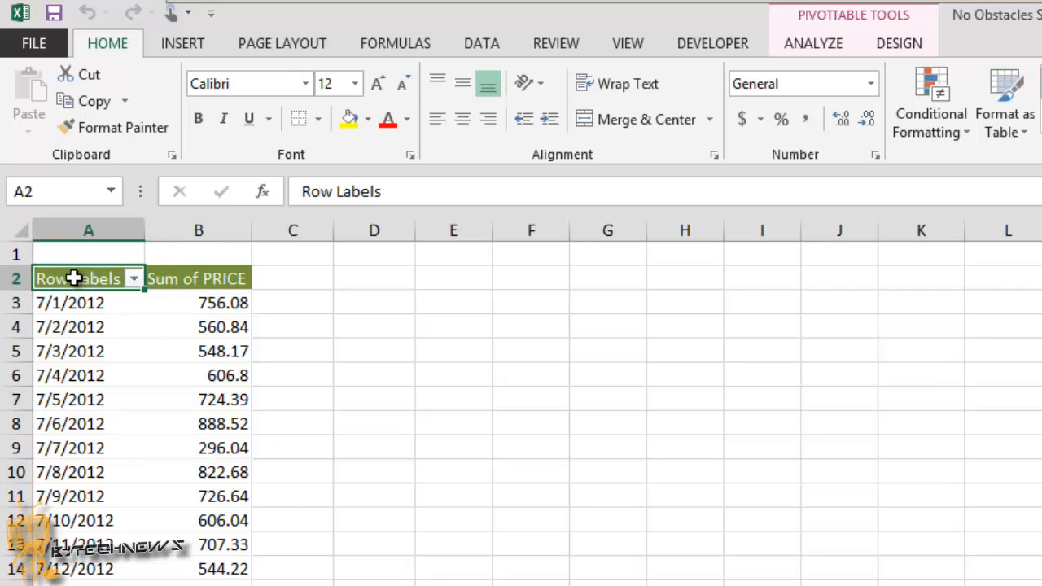
mouse_move(181, 43)
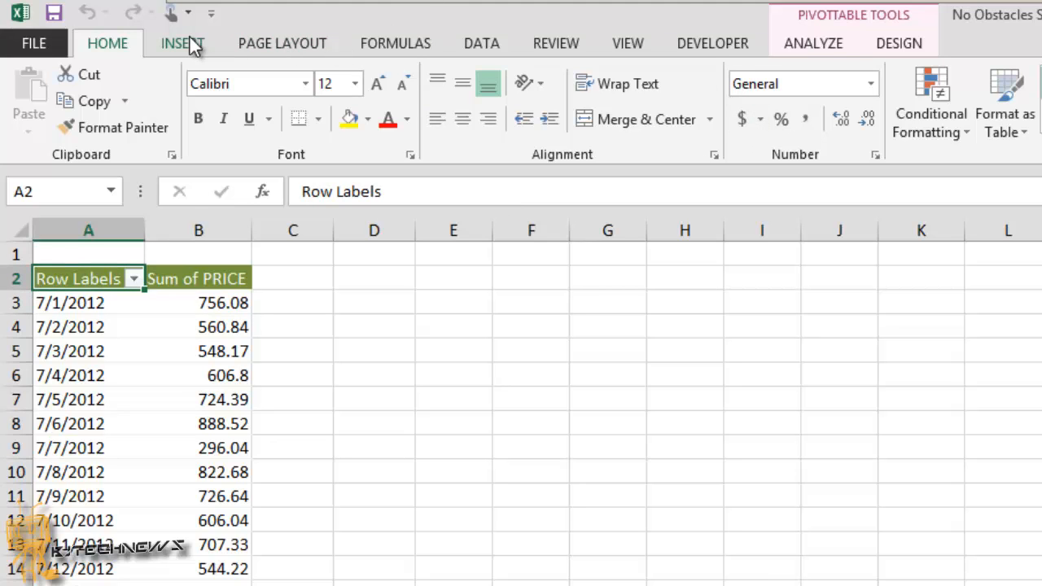
left_click(180, 44)
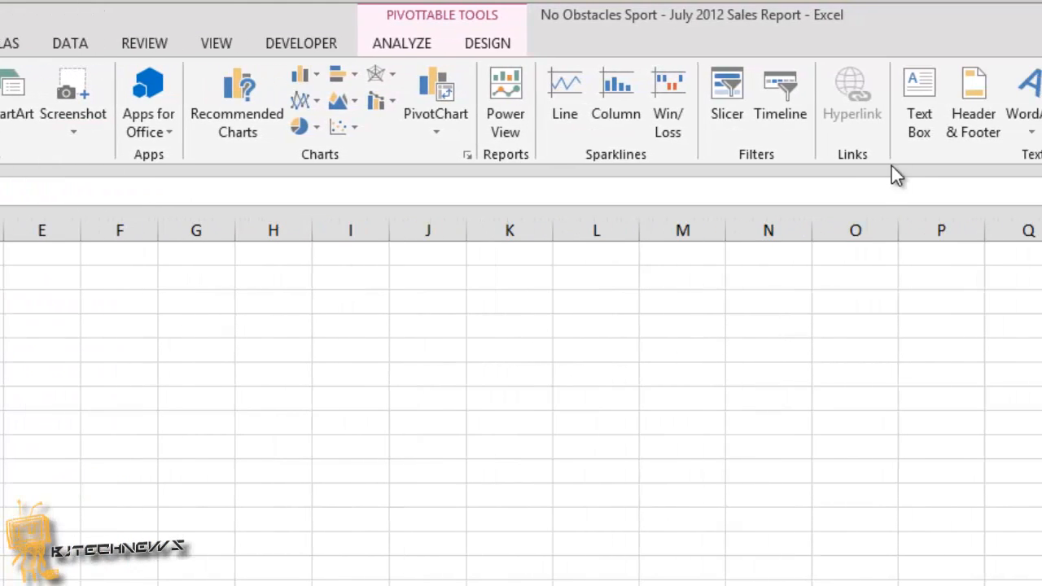
mouse_move(727, 94)
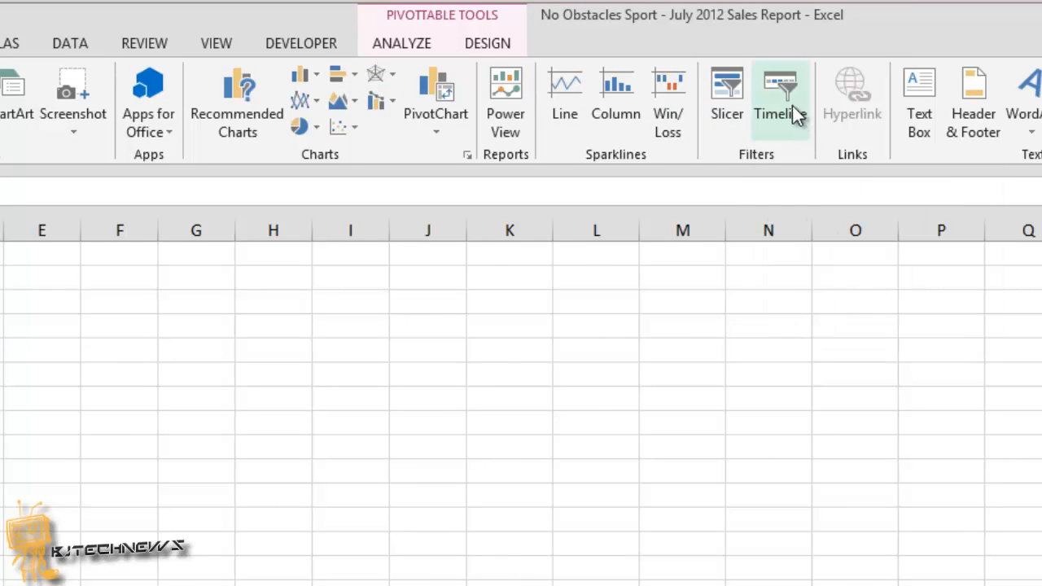
left_click(779, 98)
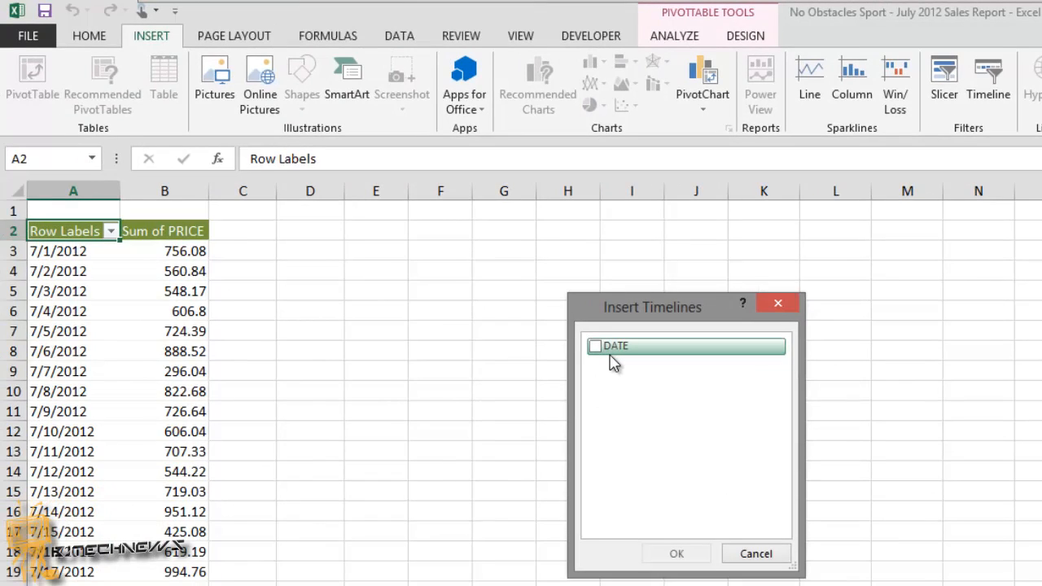
Add a timeline based on the DATE field
left_click(595, 346)
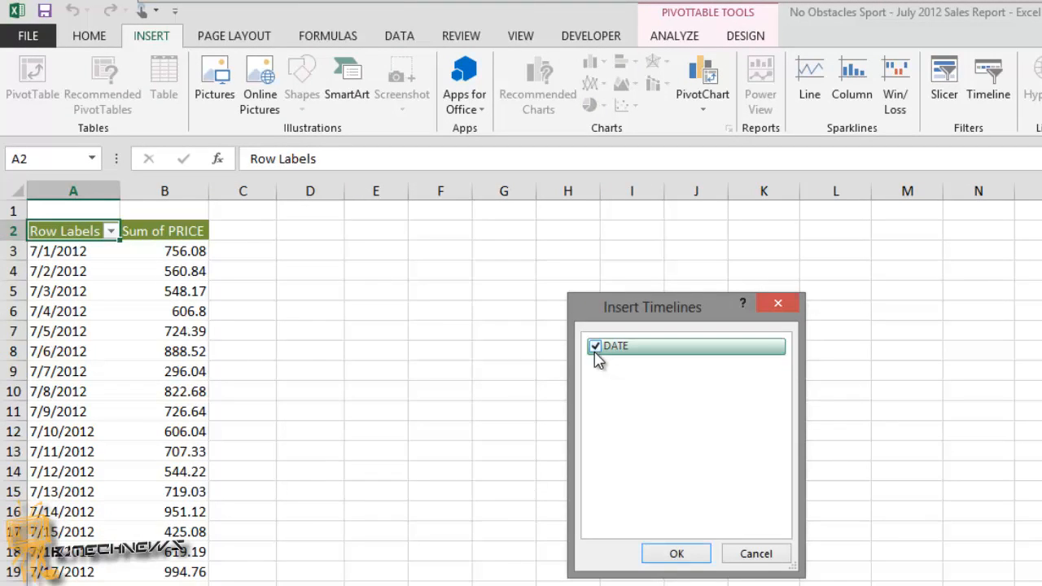
mouse_move(635, 366)
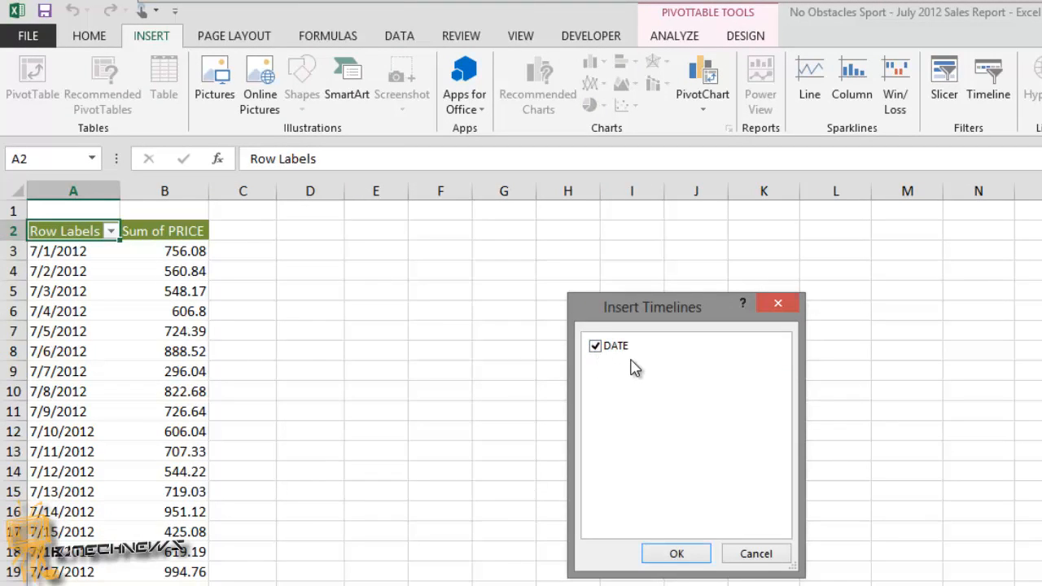
mouse_move(641, 436)
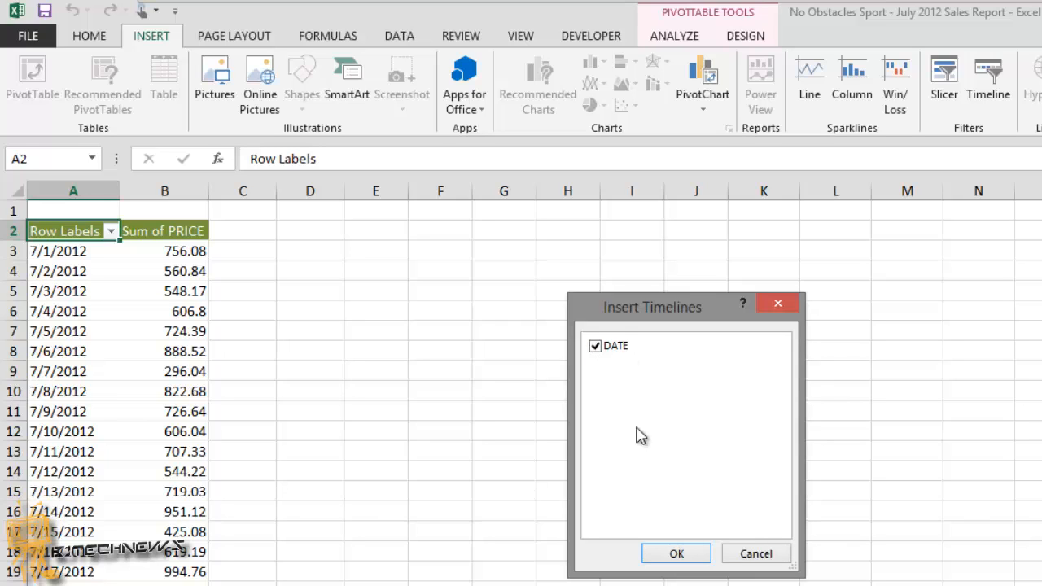
mouse_move(53, 222)
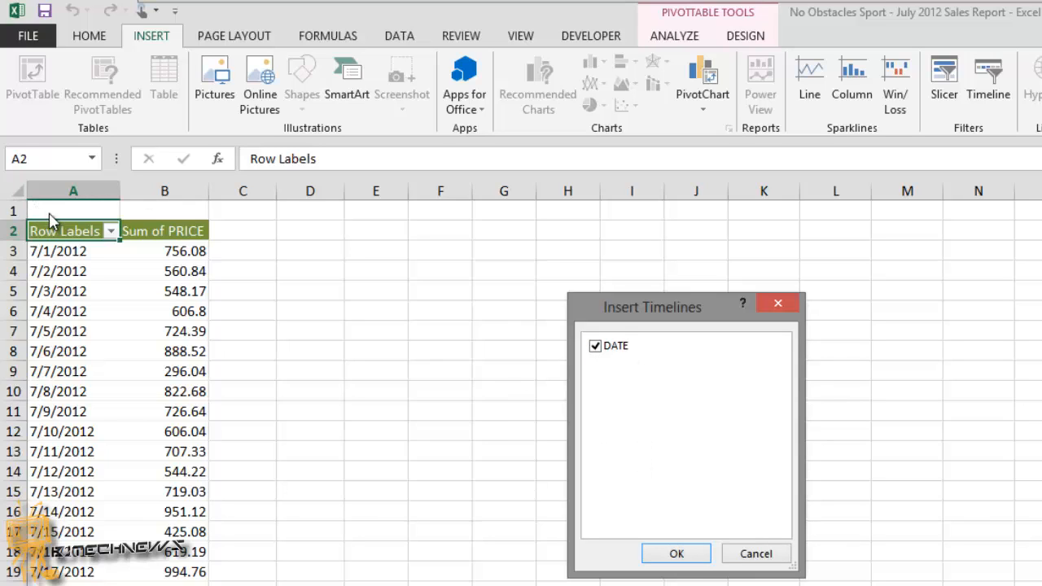
mouse_move(80, 236)
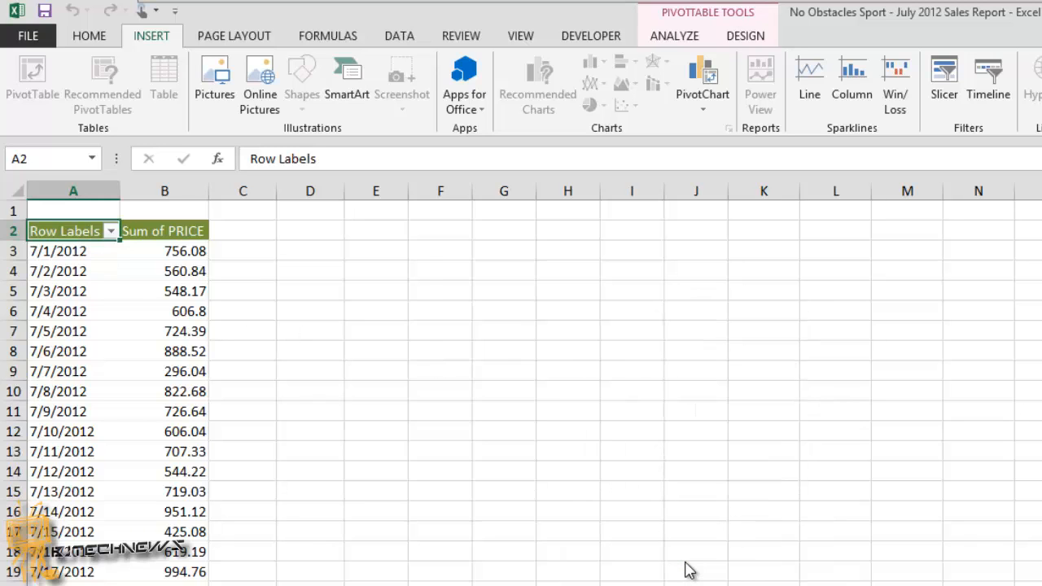
left_click(988, 81)
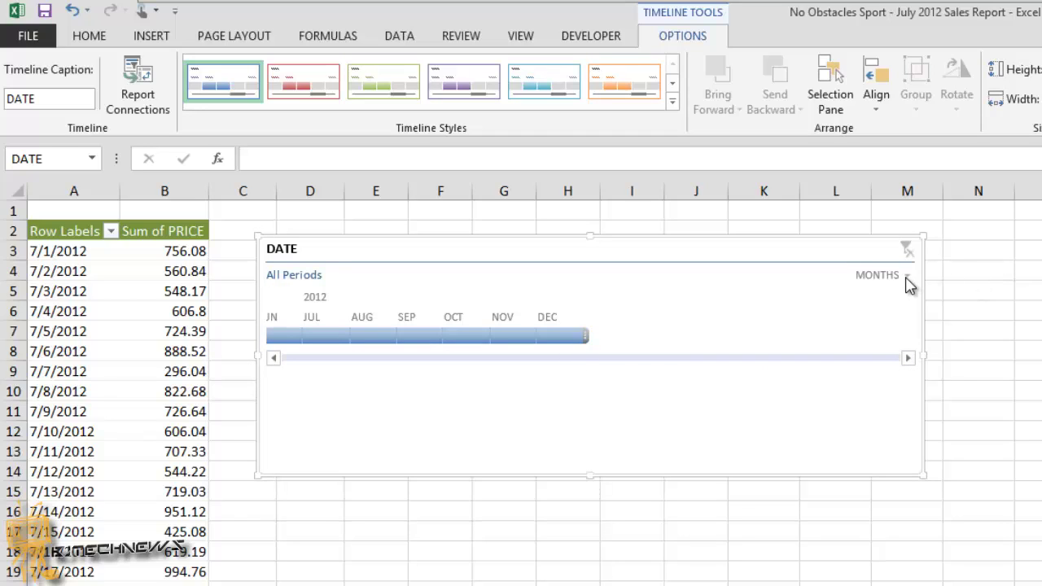
Switch the DATE timeline's time level from MONTHS to DAYS
left_click(877, 275)
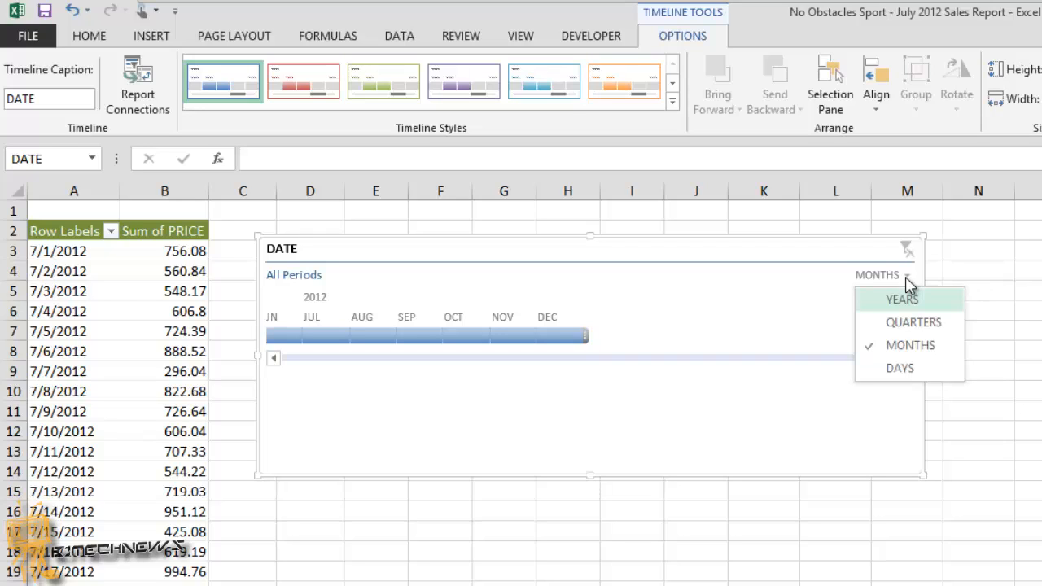
mouse_move(902, 305)
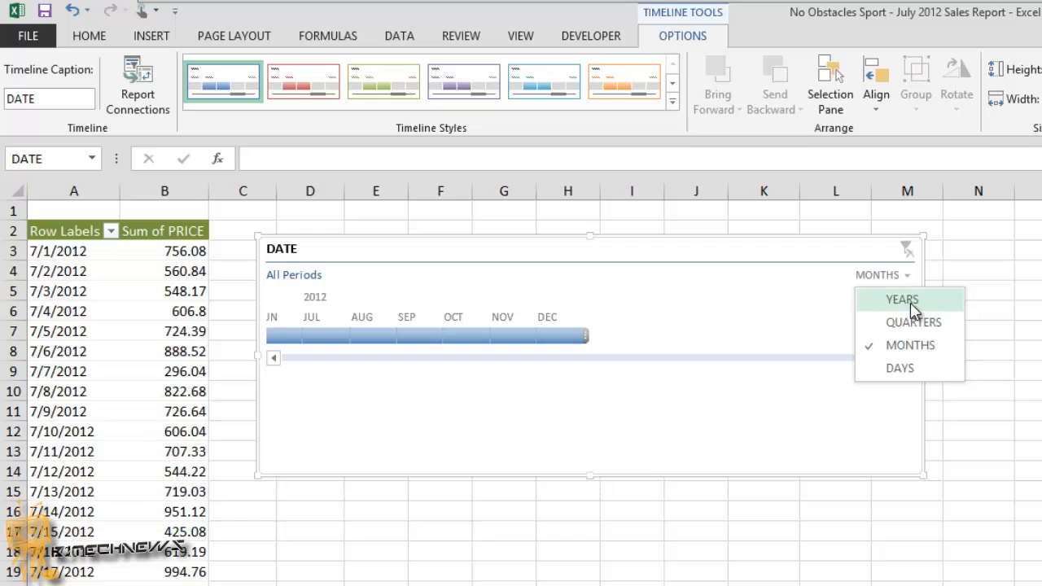
mouse_move(918, 354)
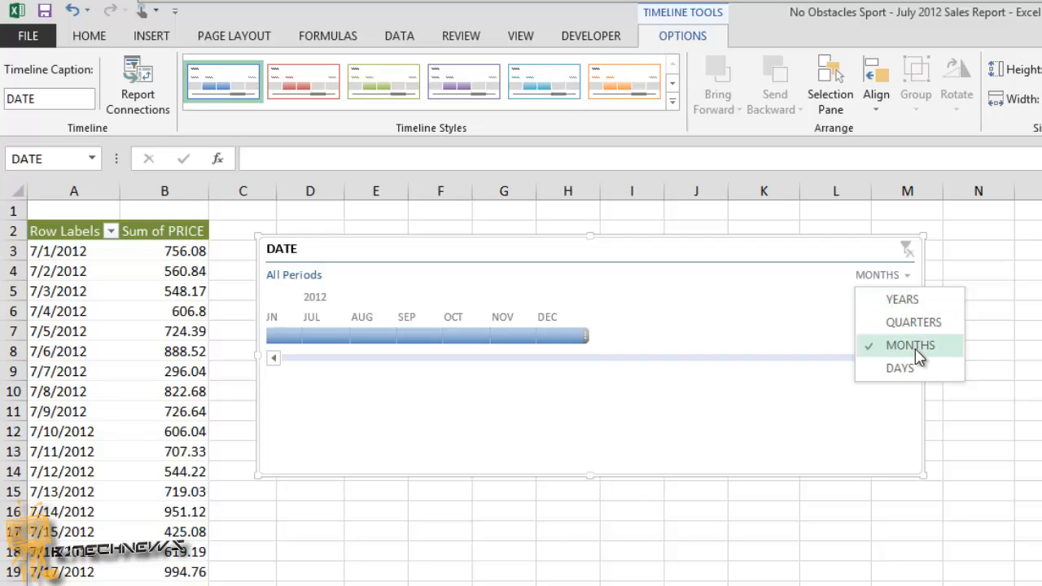
mouse_move(910, 366)
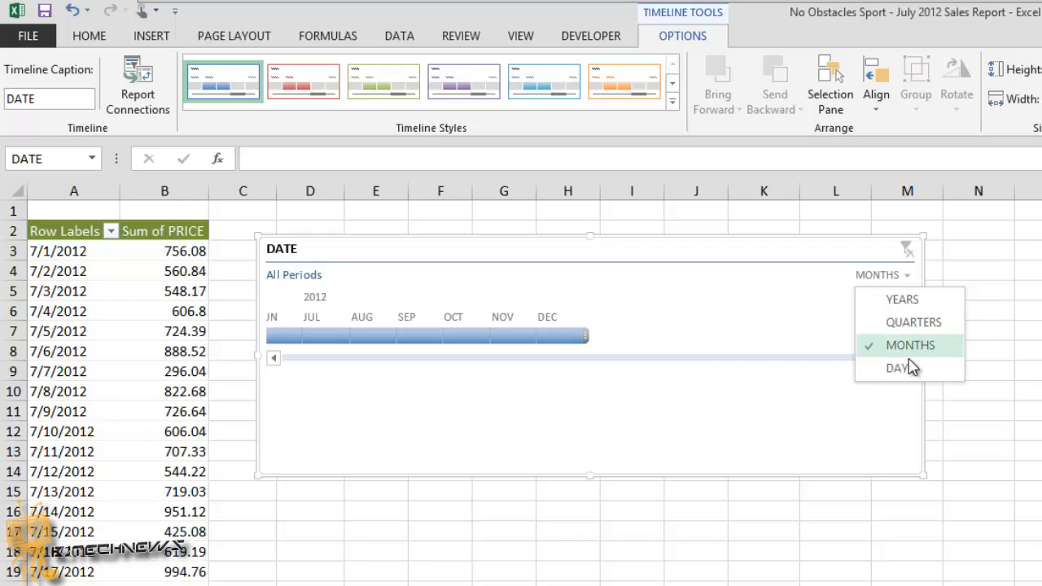
left_click(898, 368)
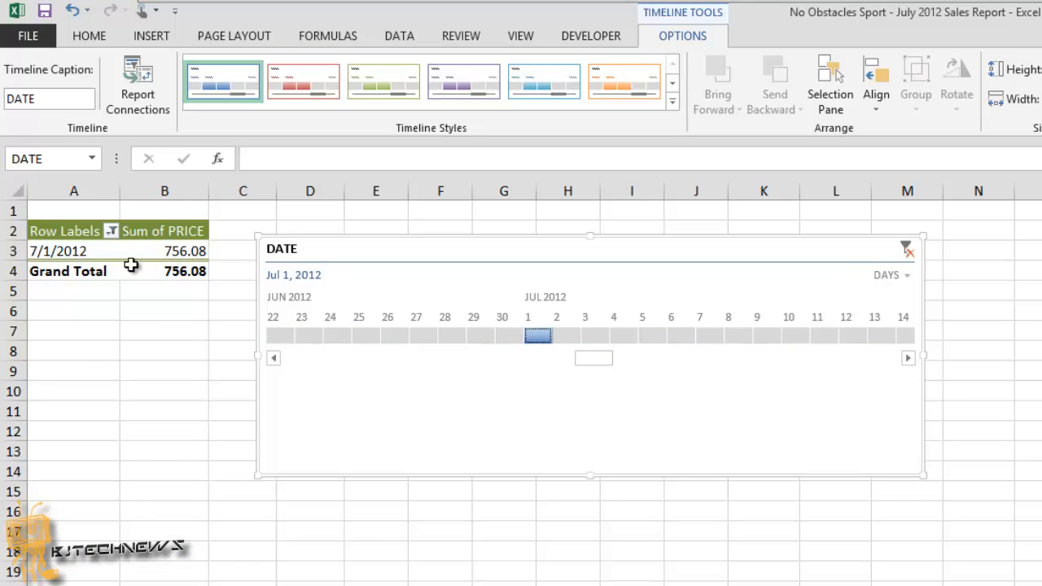
mouse_move(626, 334)
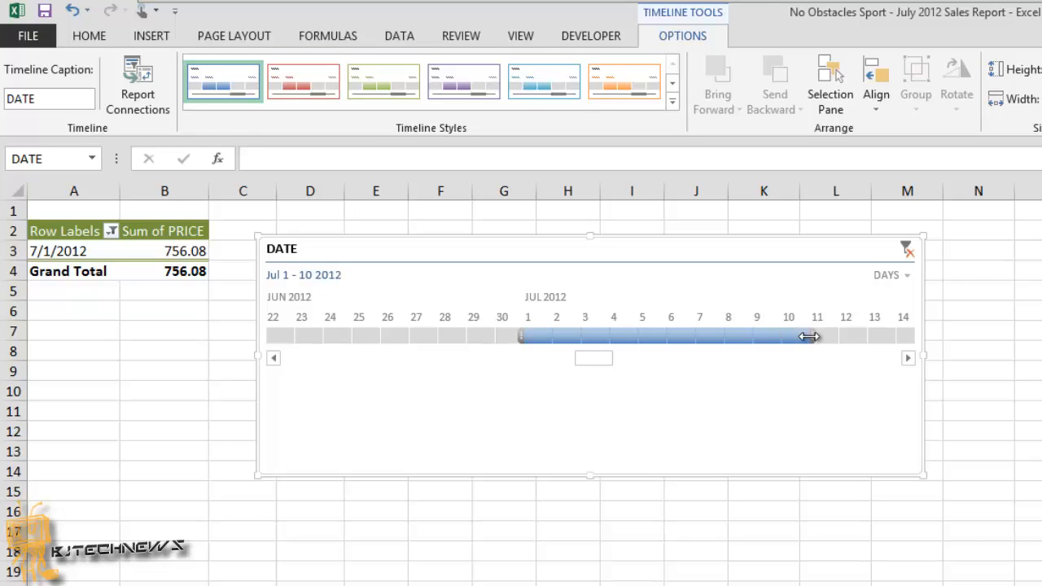
Filter the PivotTable to July 18–27, 2012 using the timeline
left_click_drag(808, 336, 811, 336)
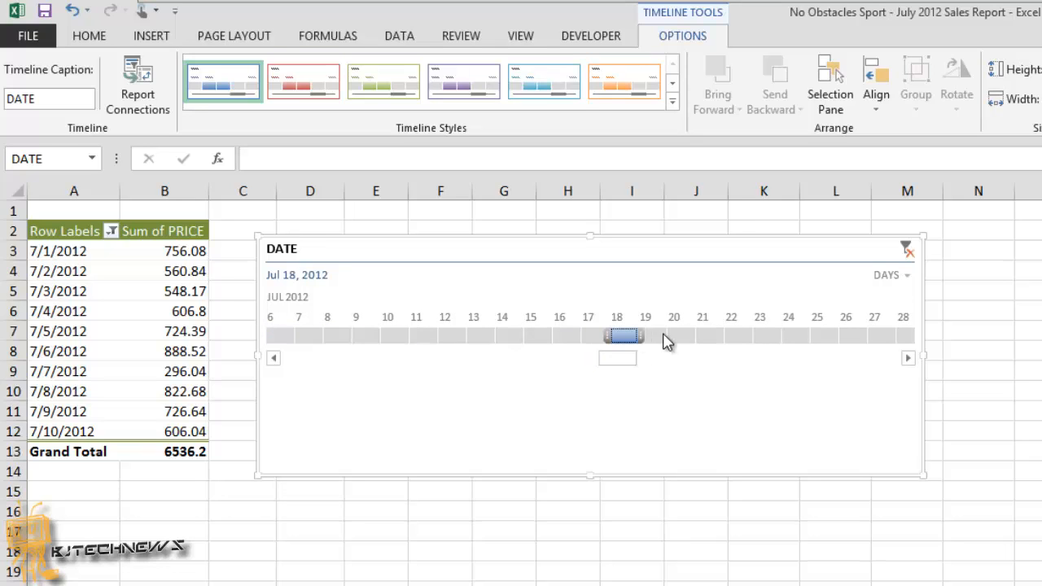
left_click_drag(624, 335, 882, 335)
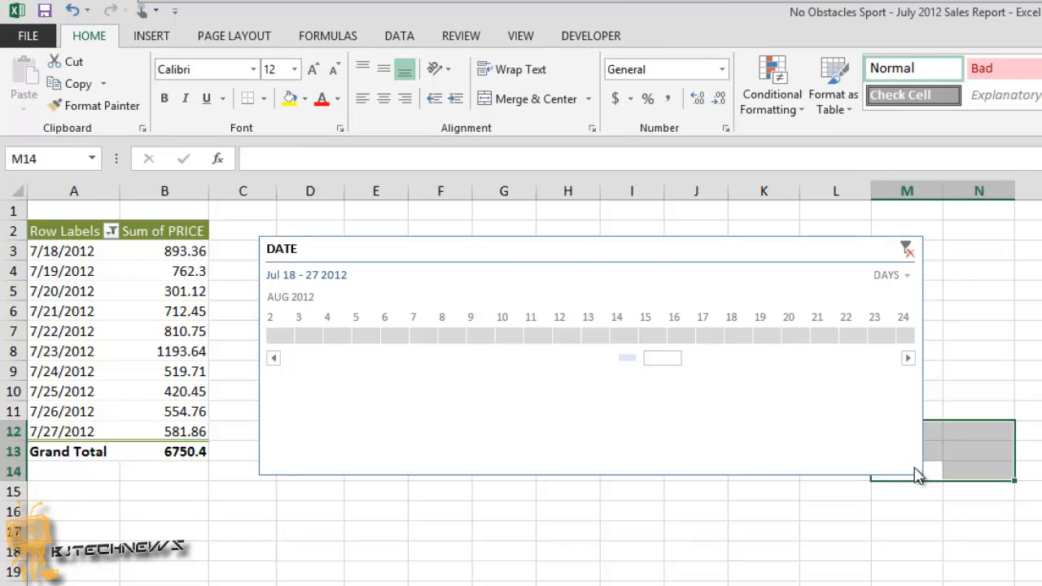
left_click(586, 390)
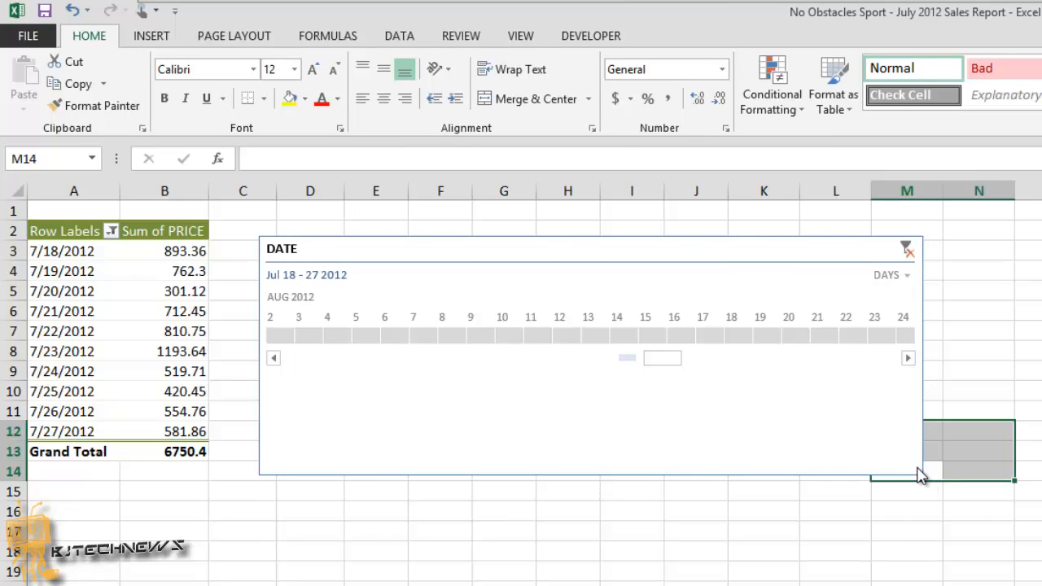
mouse_move(787, 455)
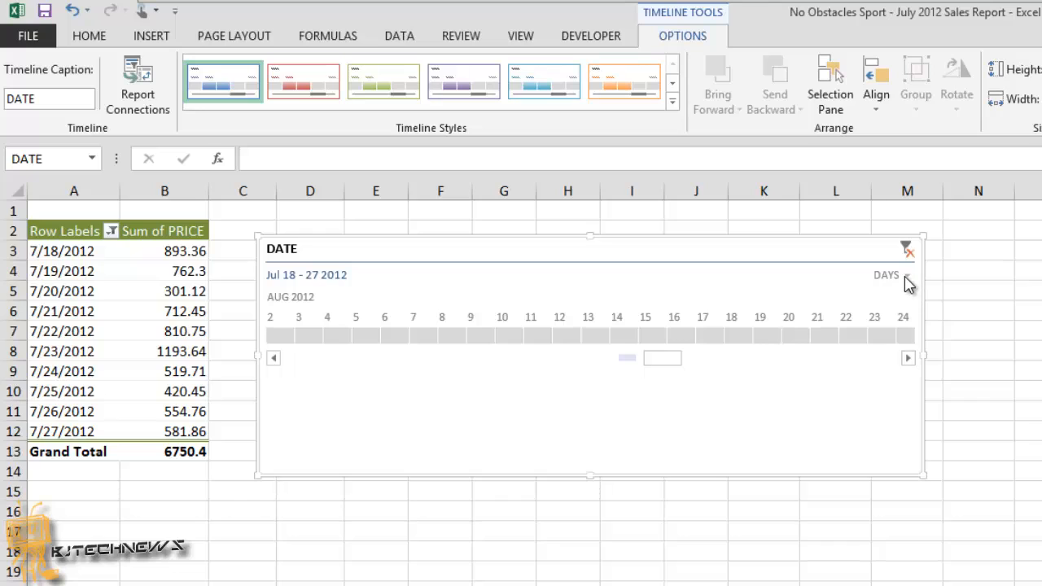
left_click(887, 274)
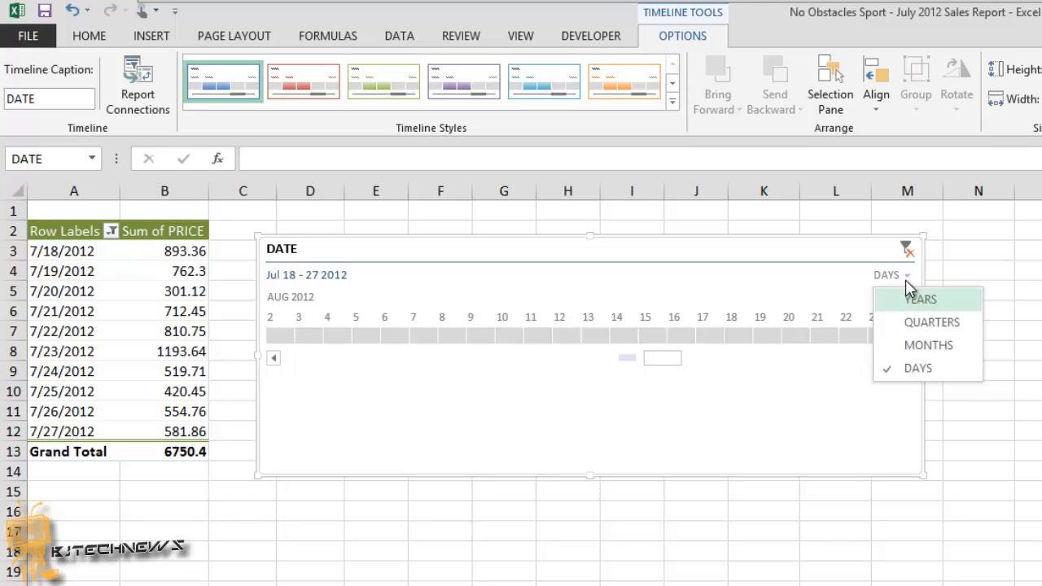
left_click(931, 322)
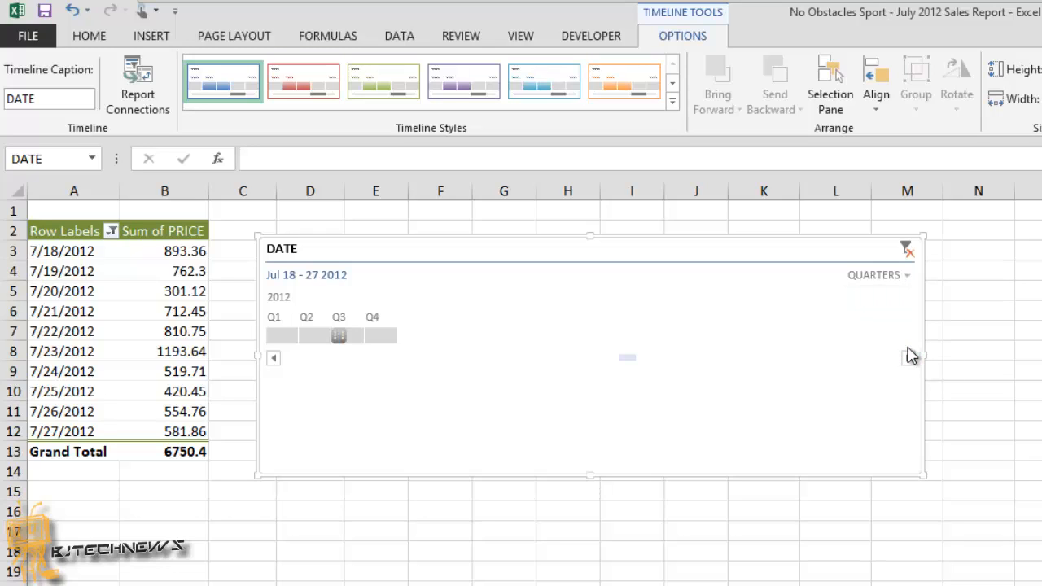
left_click(878, 274)
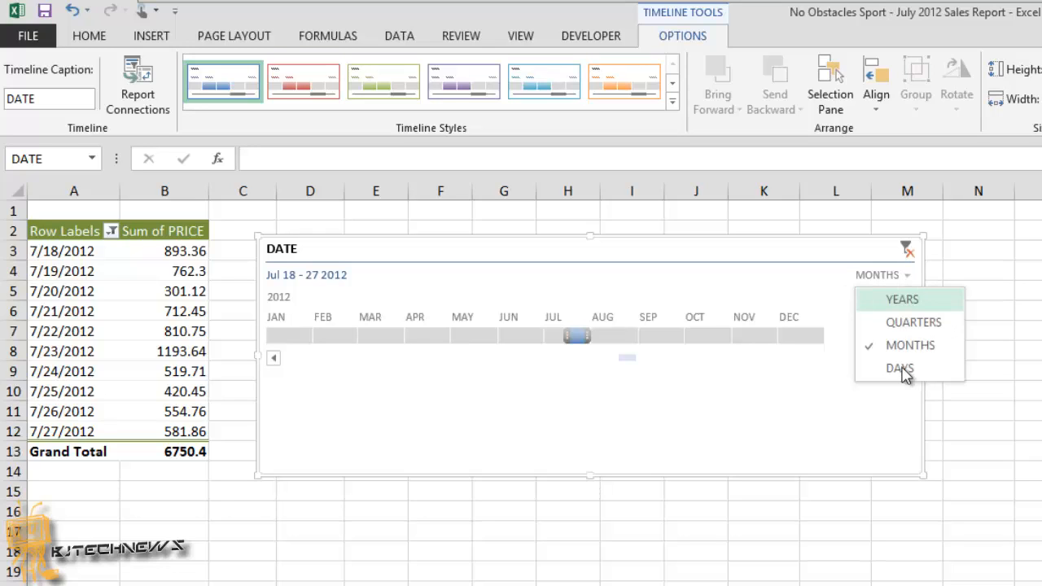
left_click(898, 368)
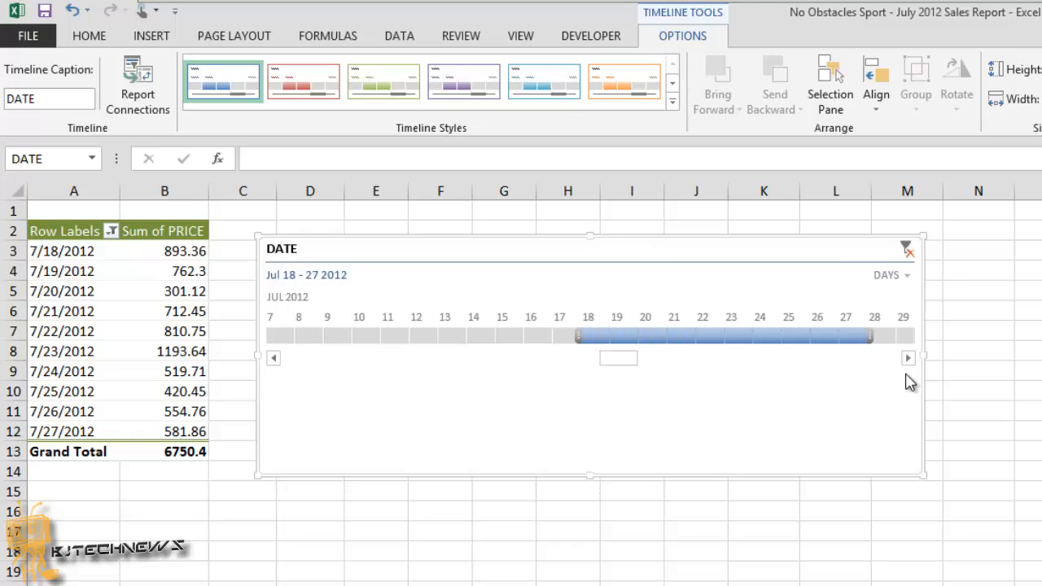